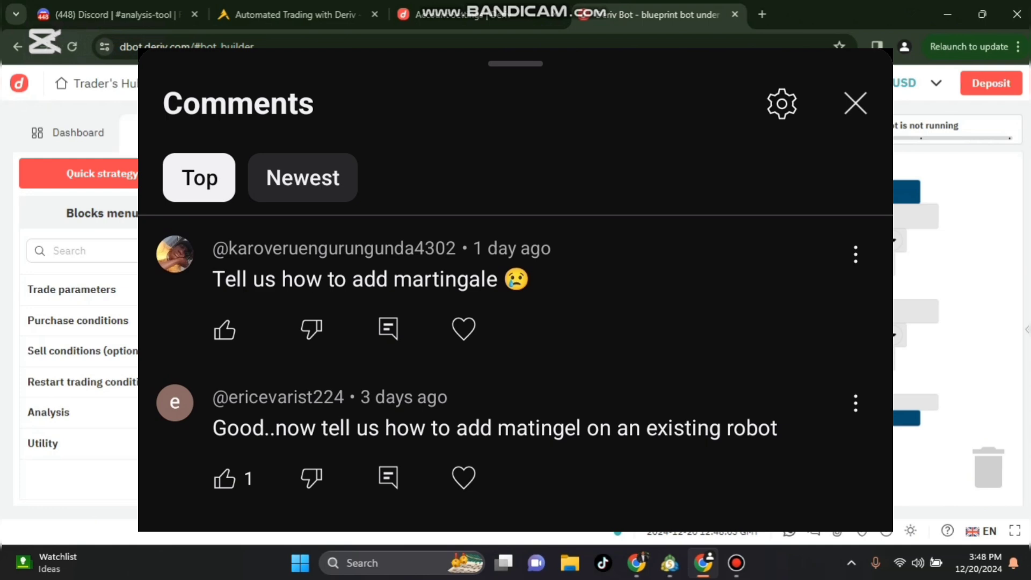
Create a new user-defined variable named STAKE from the Variables blocks menu.
click(855, 103)
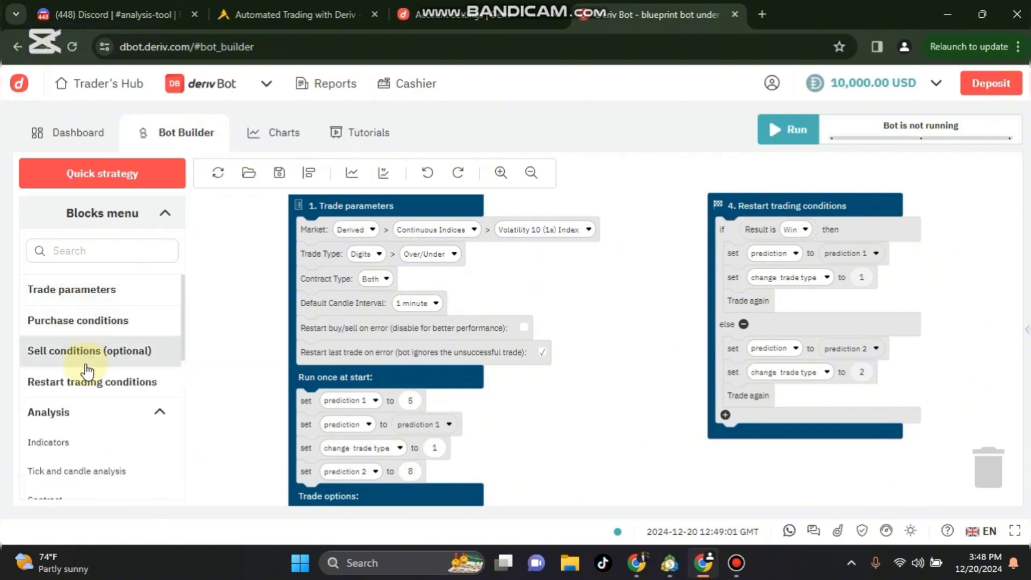
scroll(down, 3)
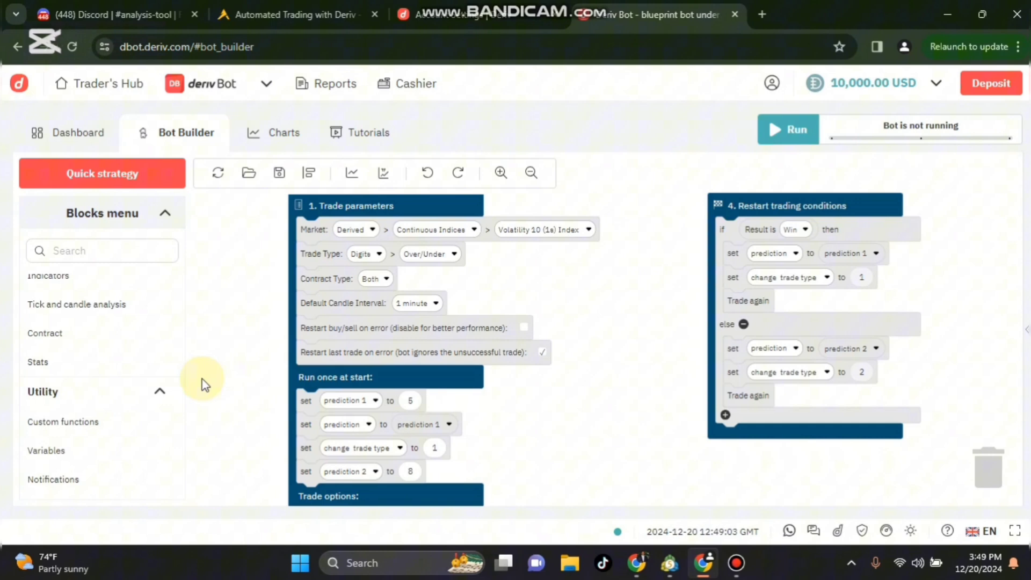
scroll(down, 3)
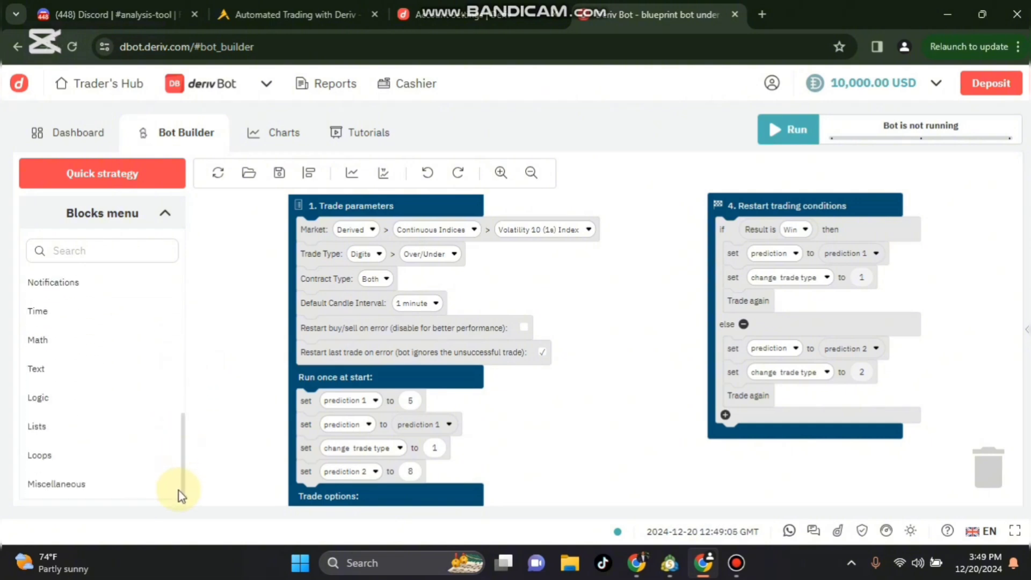
mouse_move(52, 311)
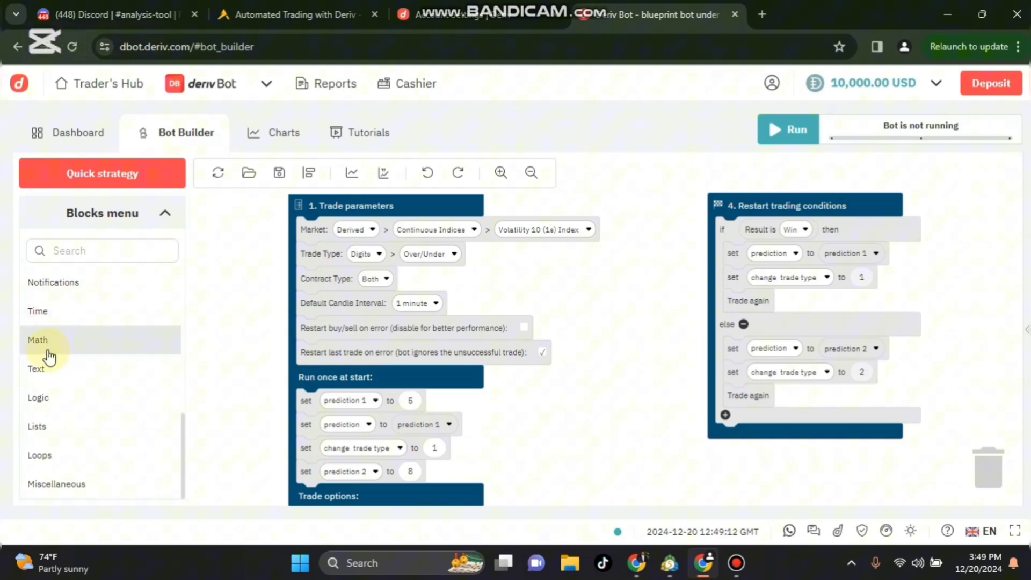
mouse_move(183, 471)
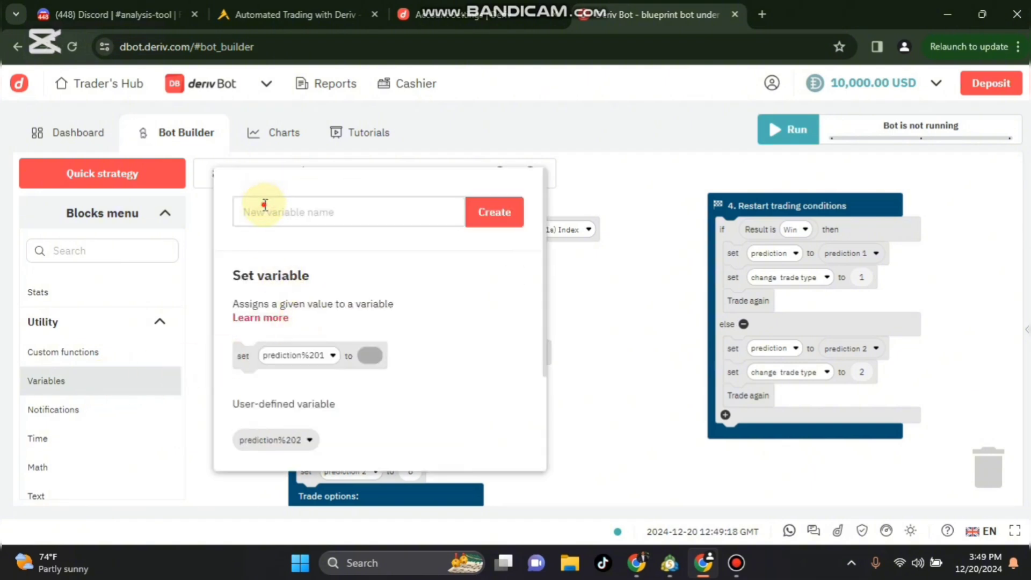
click(347, 211)
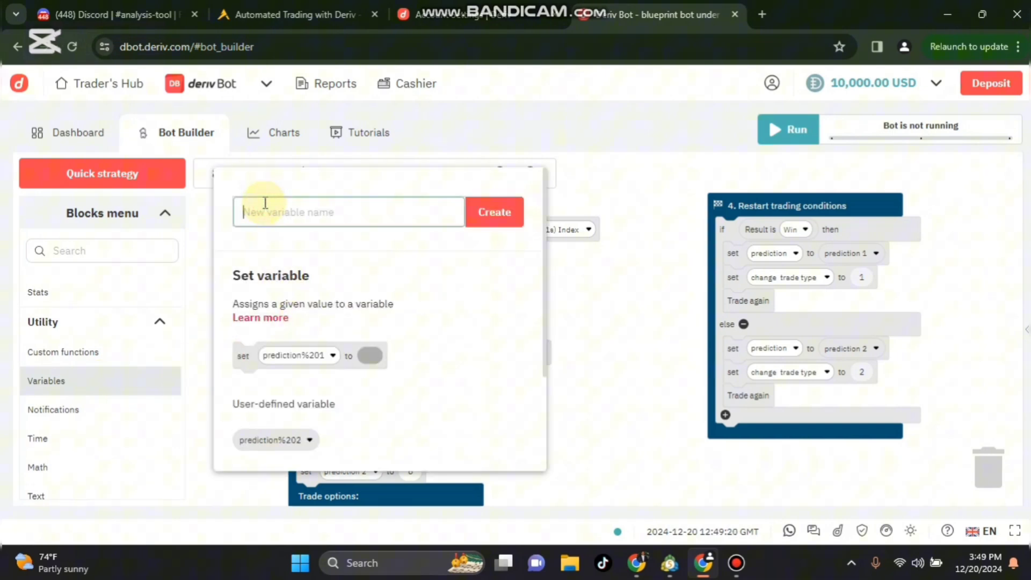
text(STAKE)
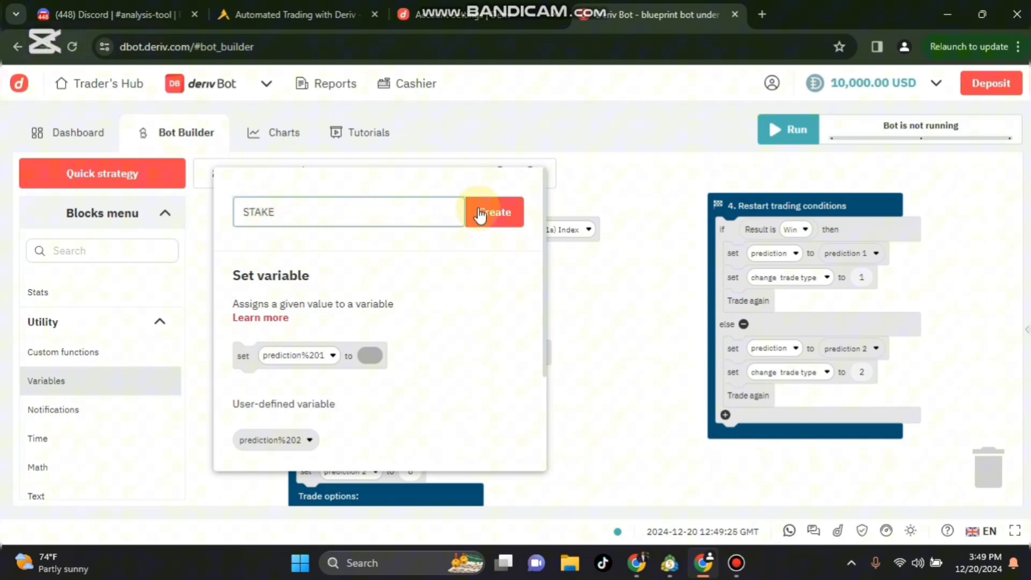
click(493, 212)
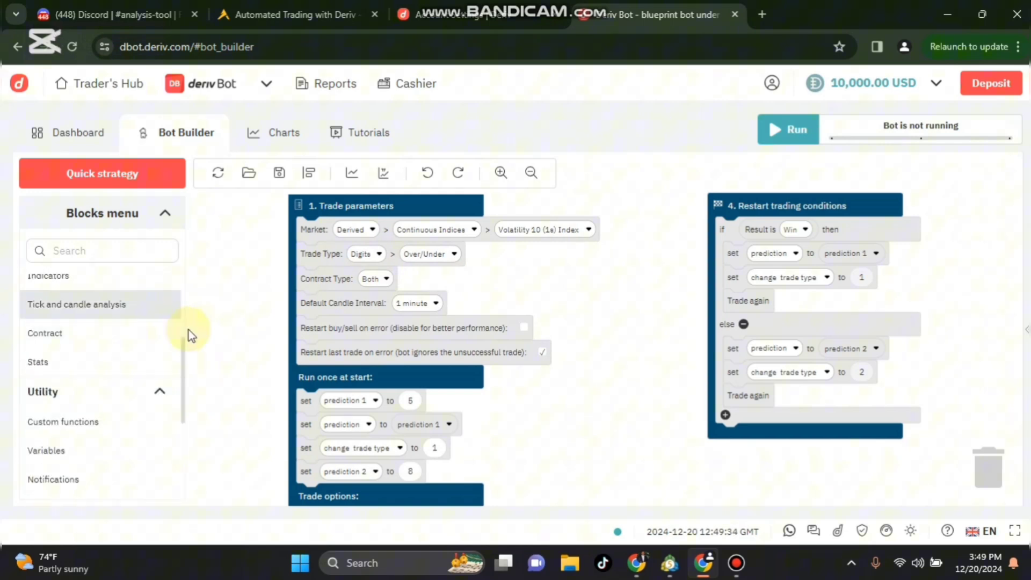
Create a second variable named martingale, entering its name with the on-screen keyboard.
scroll(down, 3)
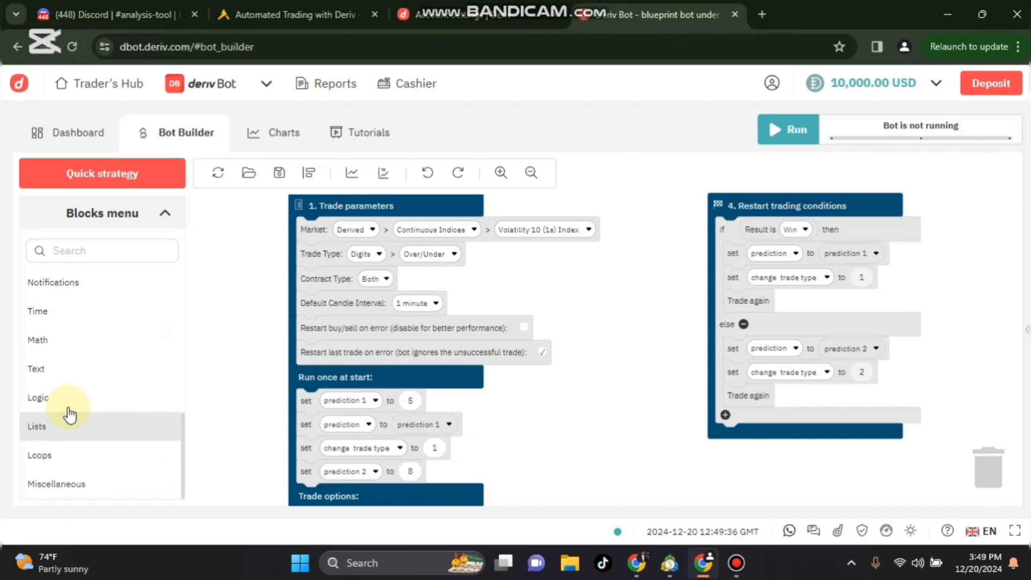
mouse_move(52, 438)
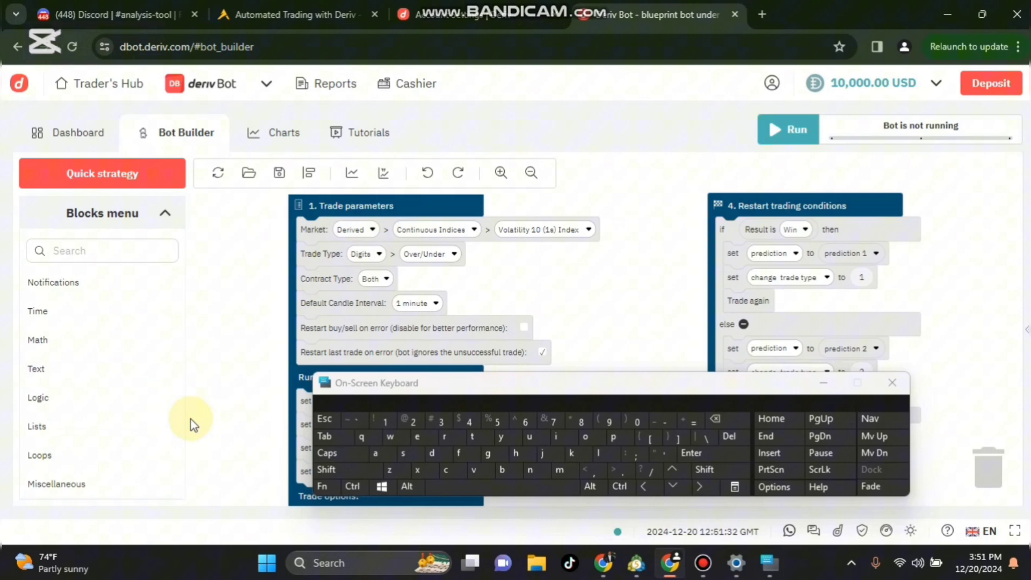
click(49, 411)
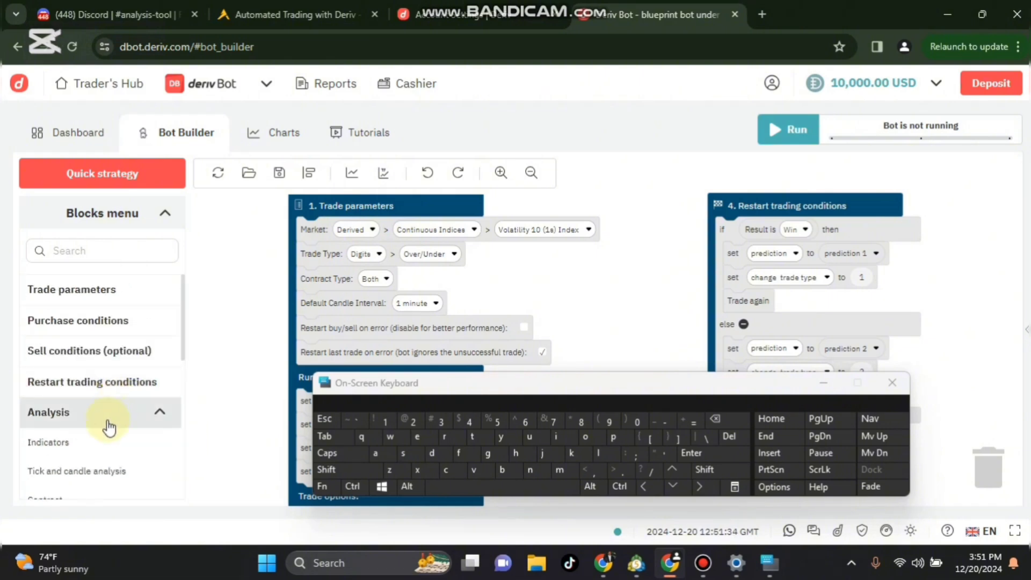
scroll(down, 3)
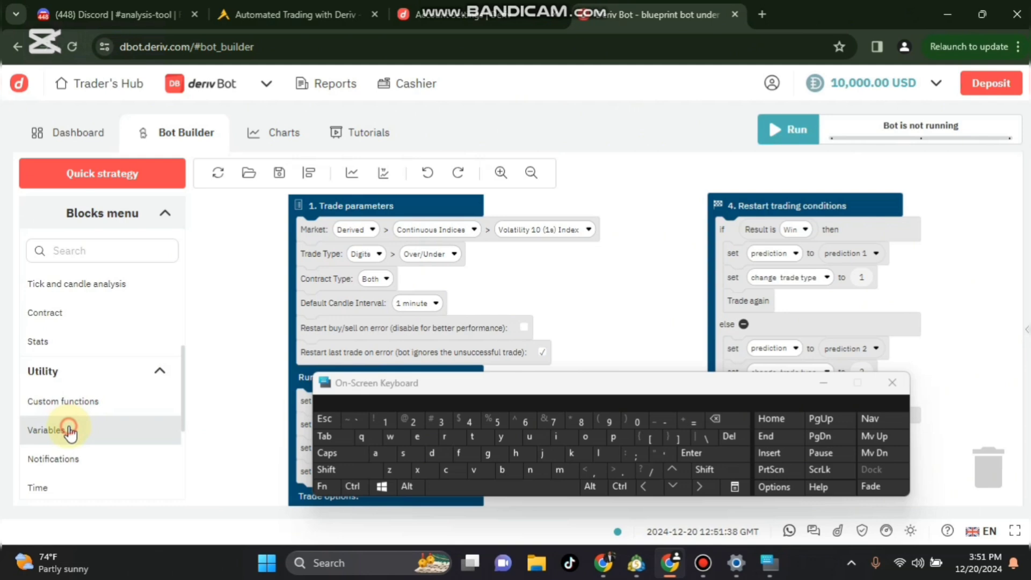
click(46, 429)
text(martin)
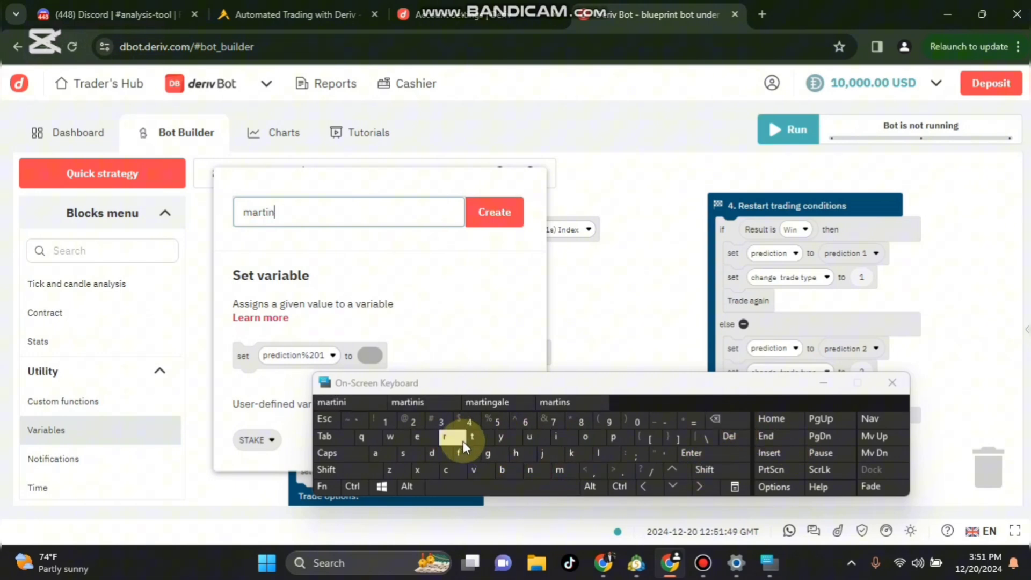
click(486, 401)
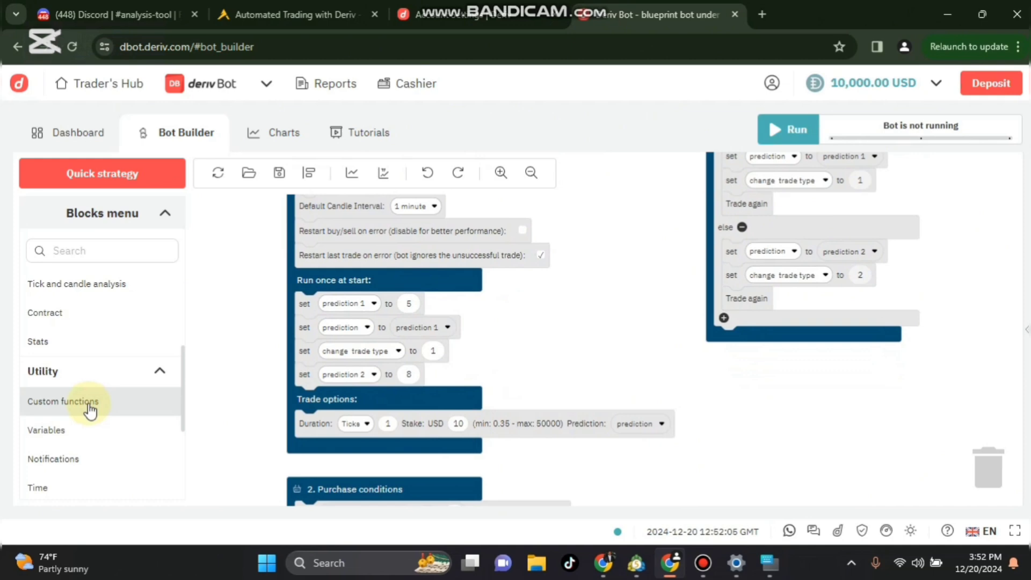
Use the STAKE variable block as the Stake value in Trade options.
click(46, 430)
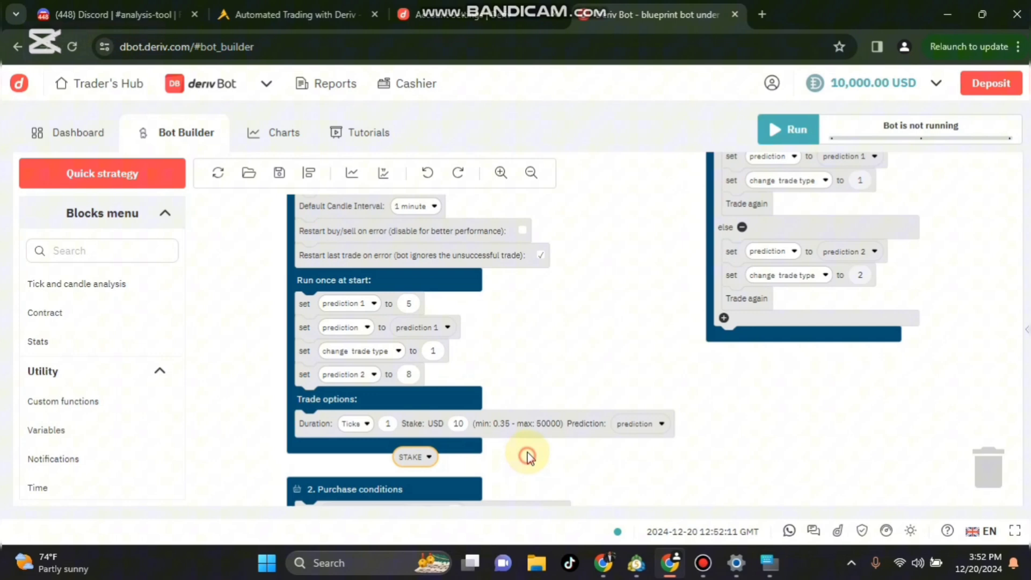
scroll(down, 3)
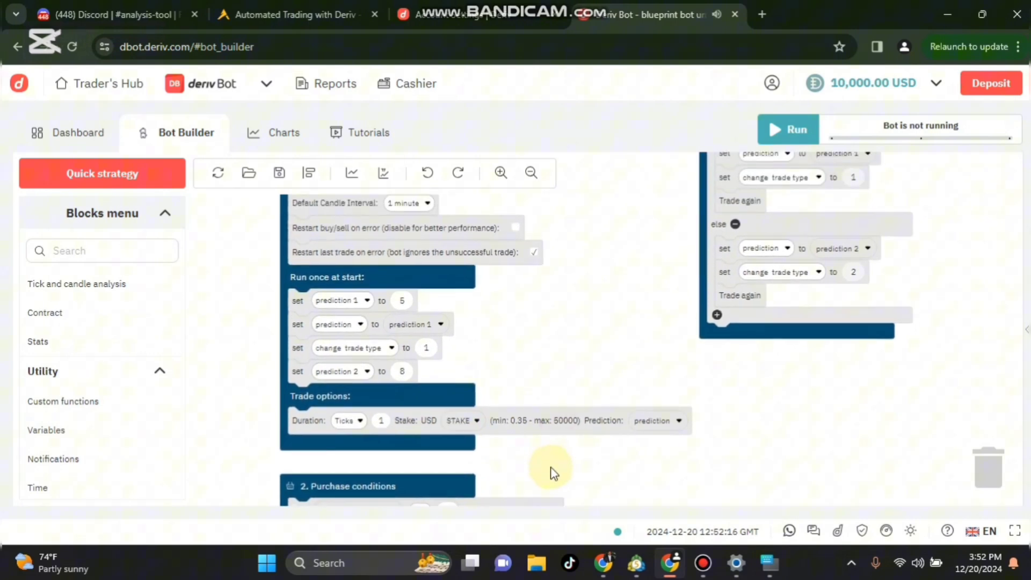
click(46, 429)
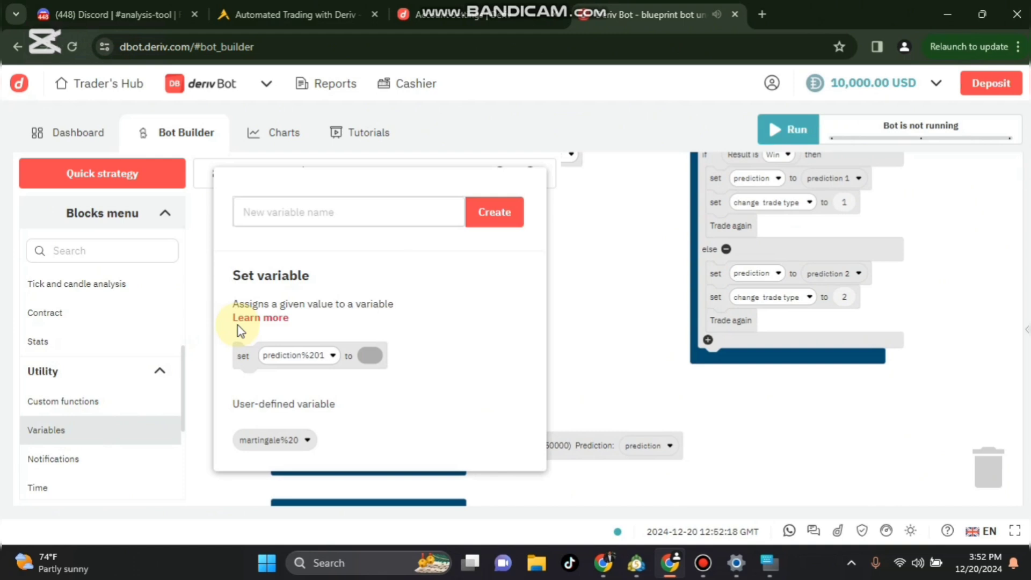
Create a third variable named winstake via the on-screen keyboard.
click(348, 211)
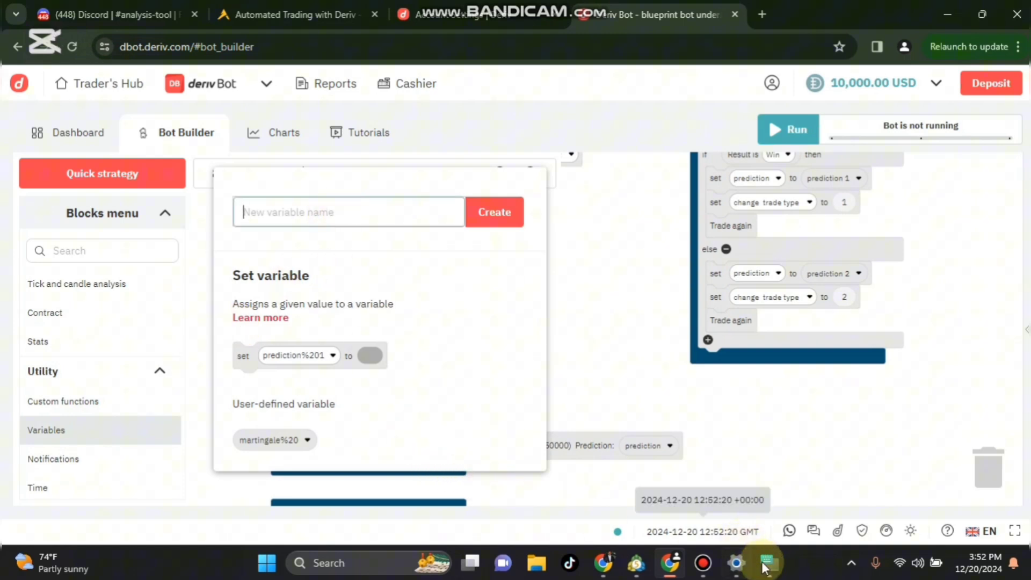
click(396, 435)
text(winsta)
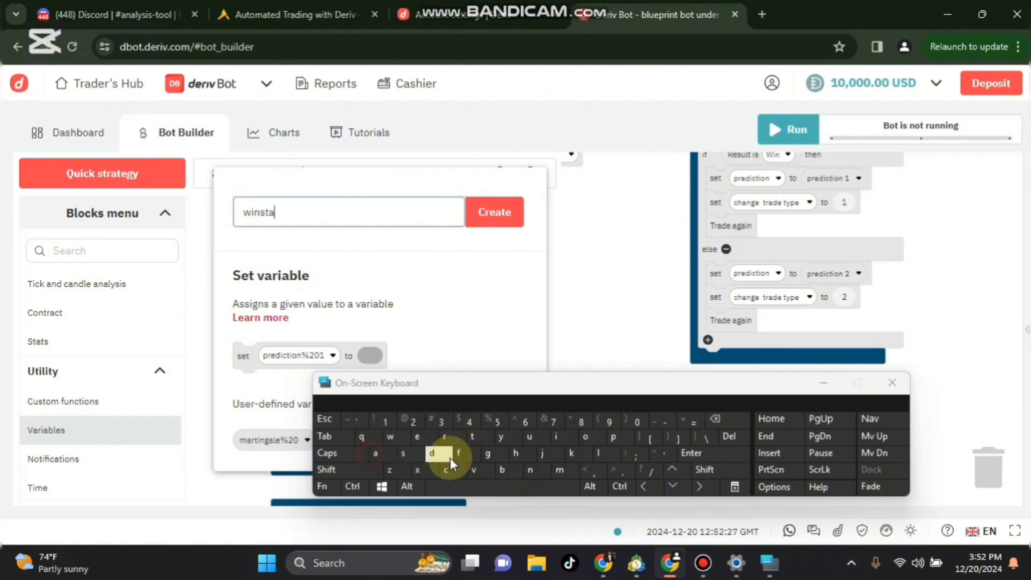
click(417, 436)
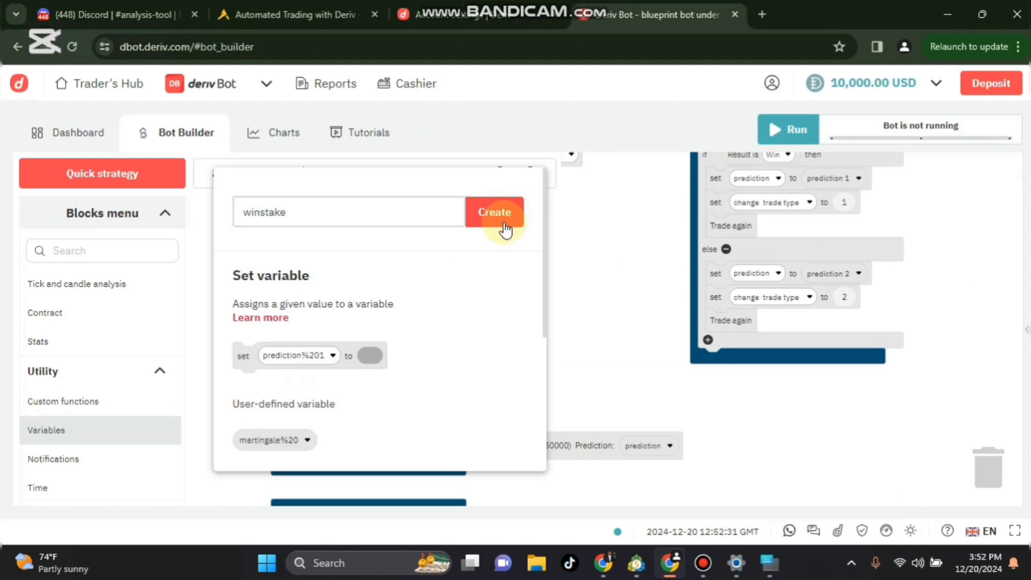
click(494, 212)
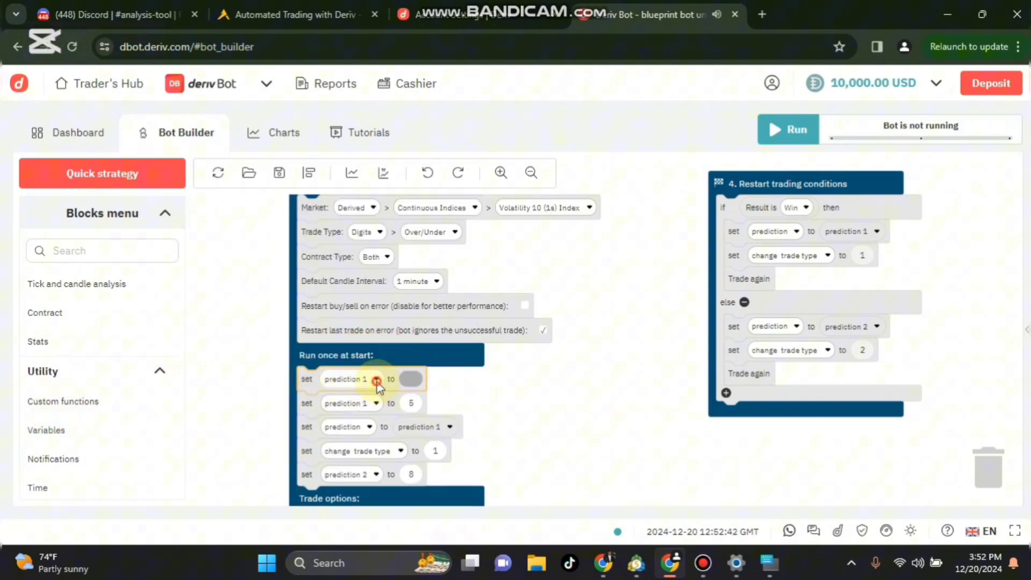
Set STAKE to winstake at start-up and add an empty set-winstake block after it.
click(375, 379)
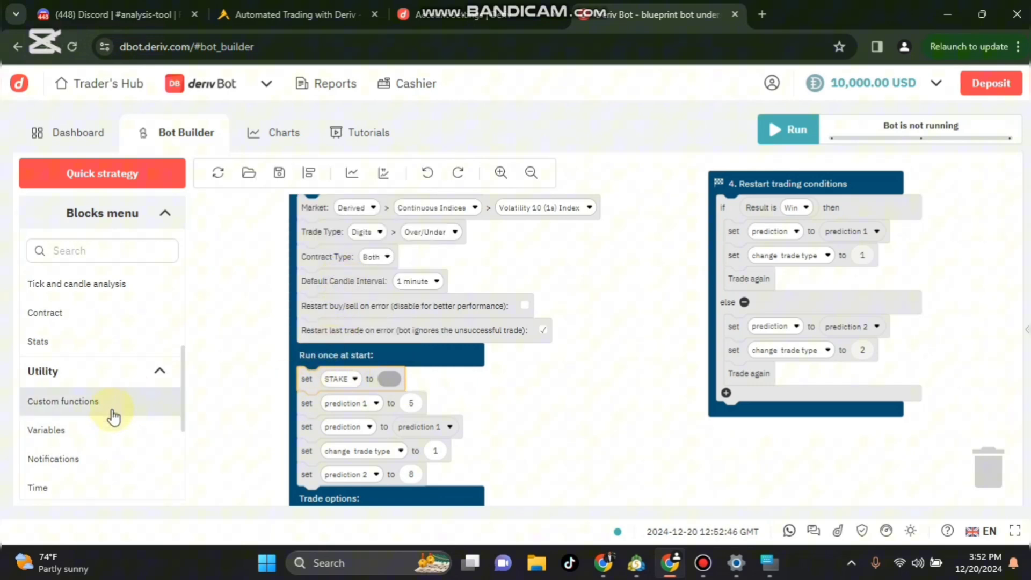
click(46, 429)
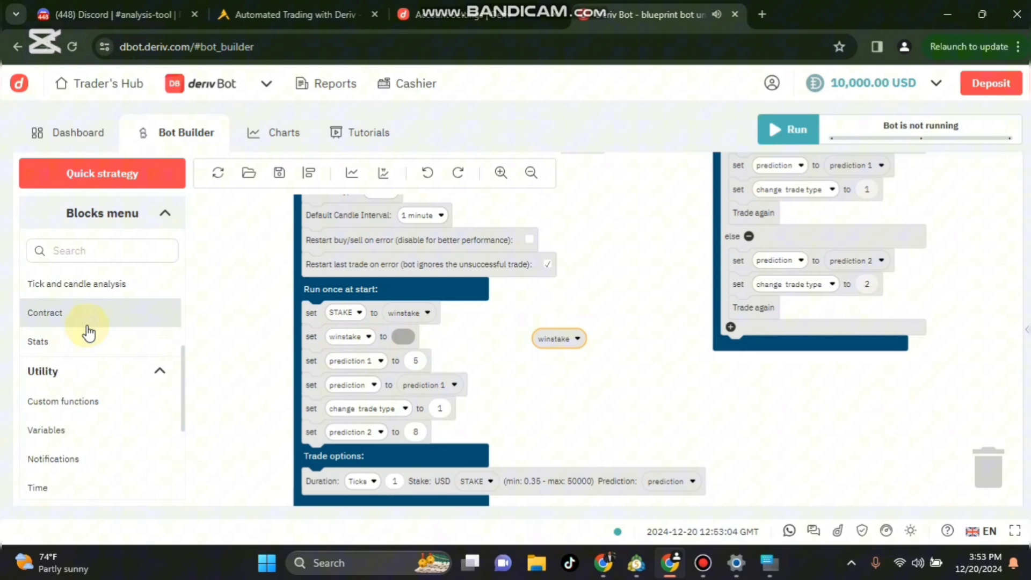
mouse_move(134, 341)
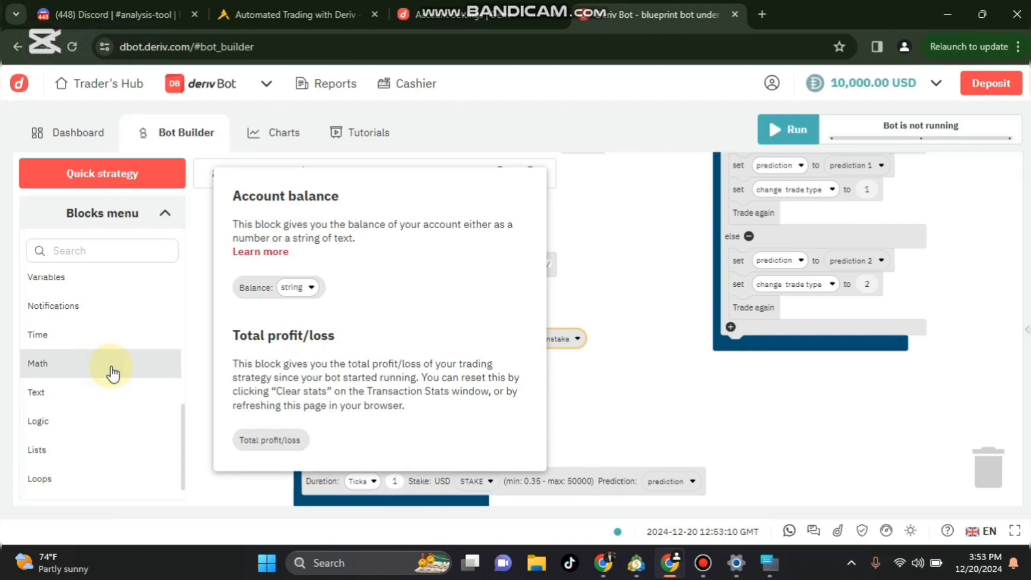
mouse_move(172, 374)
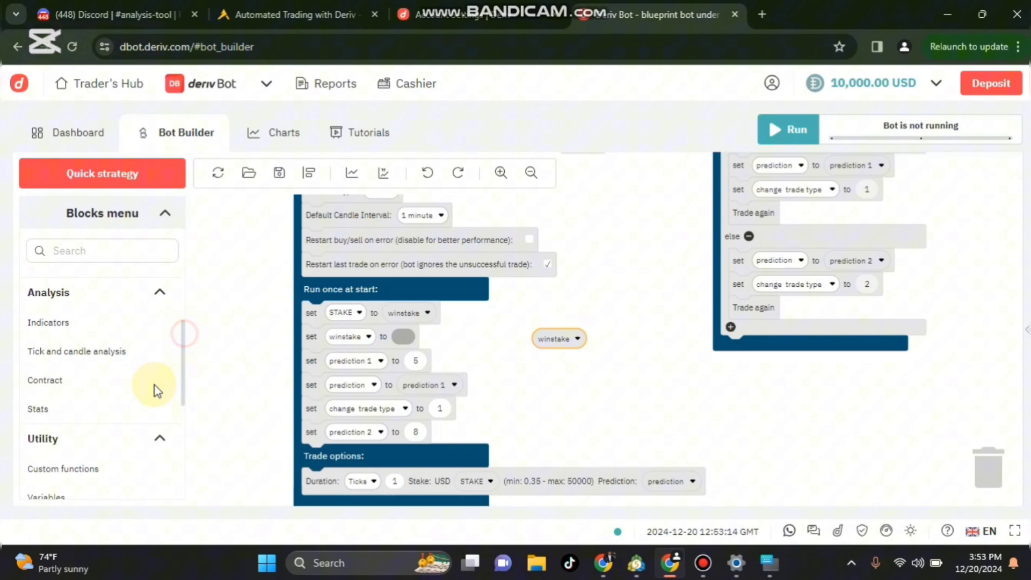
Give winstake the start value 20 and duplicate the loose winstake block.
scroll(down, 3)
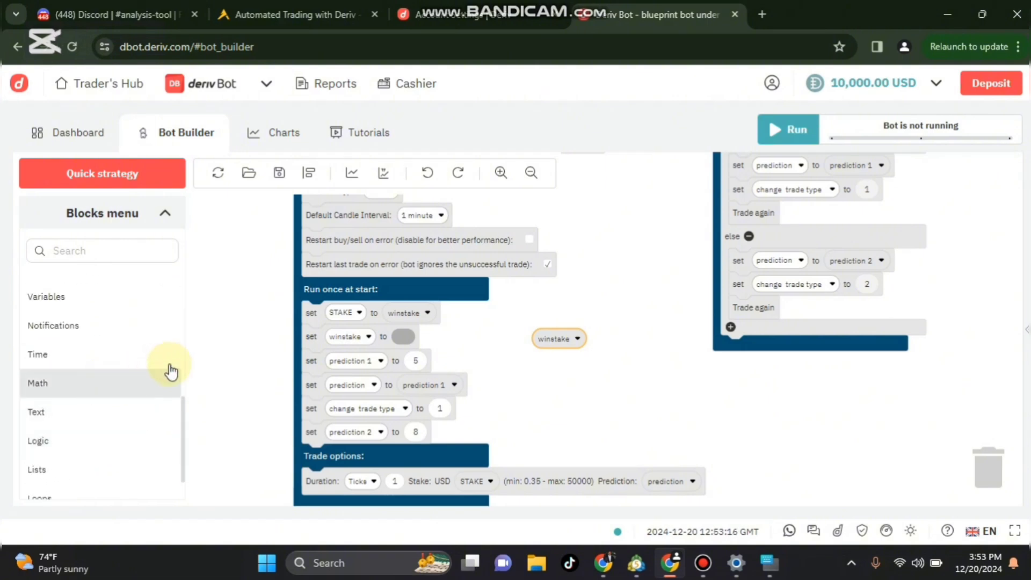
mouse_move(457, 365)
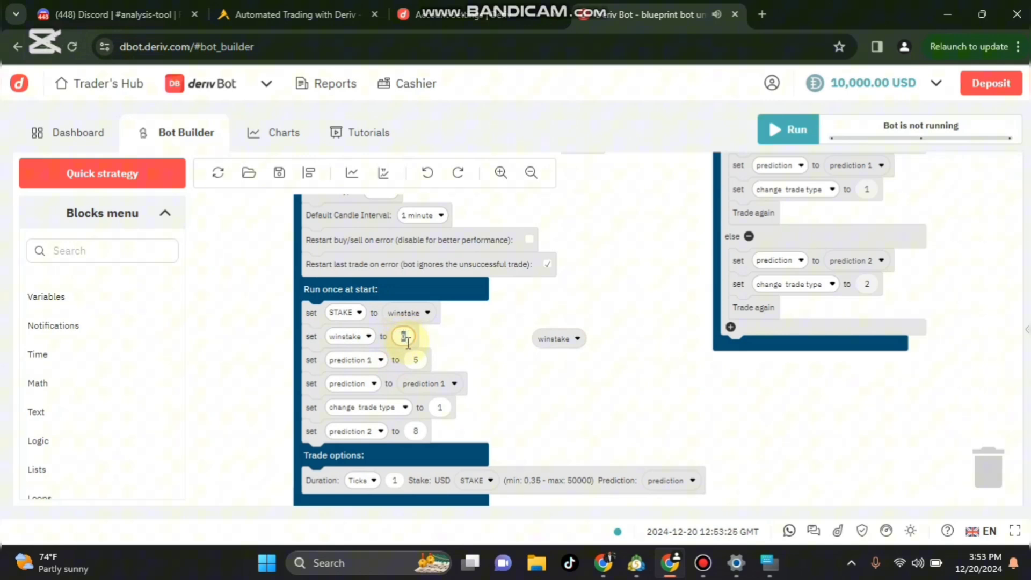
text(20)
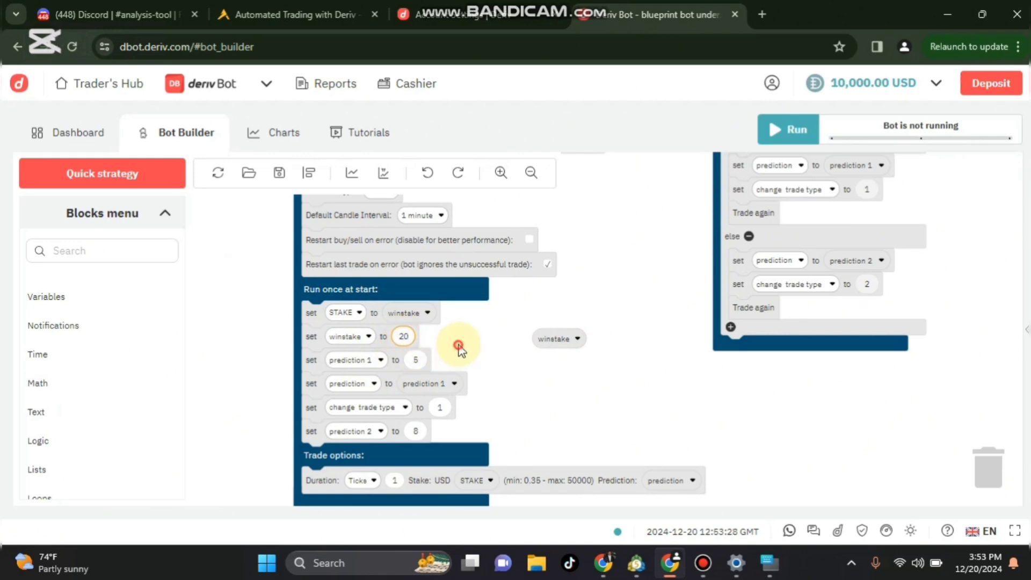
click(557, 338)
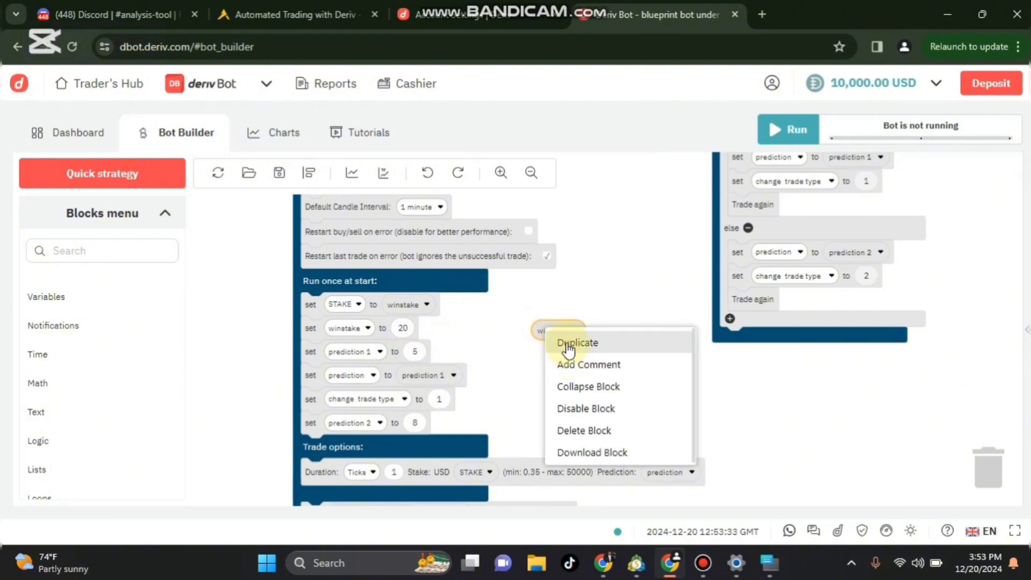
click(576, 343)
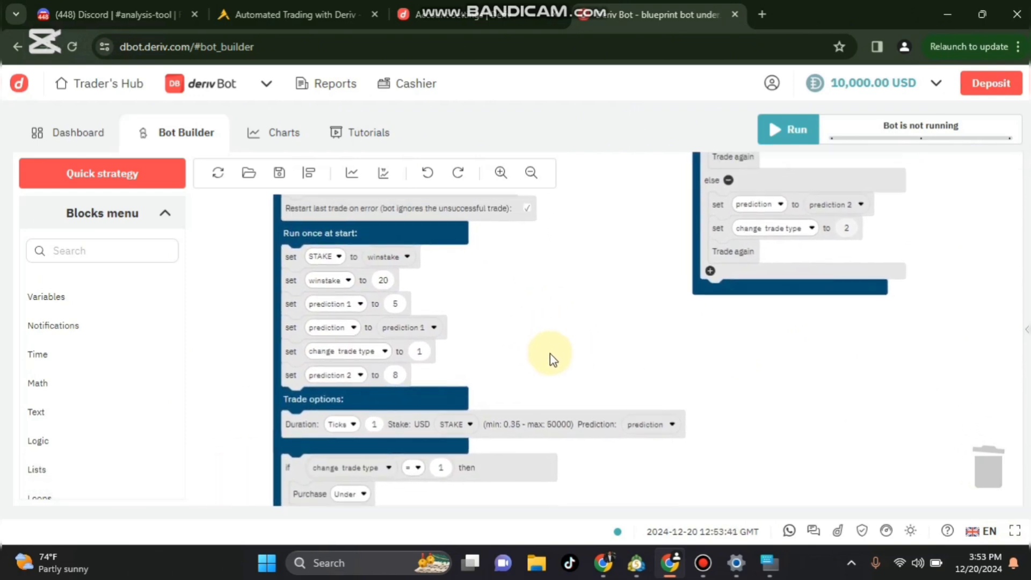
Add a start-up block setting martingale to 2, then bring the restart conditions into view.
scroll(down, 3)
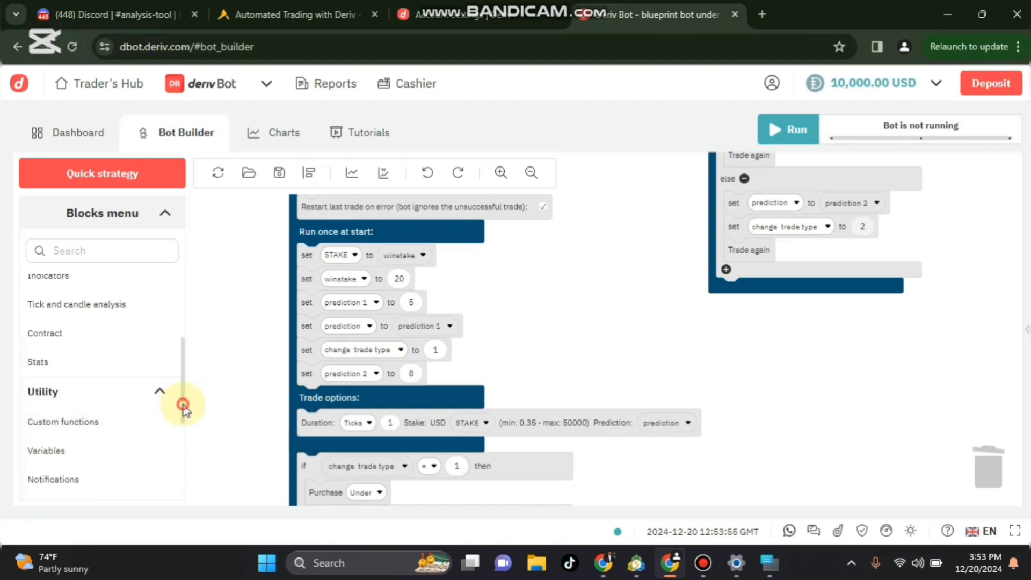
click(46, 450)
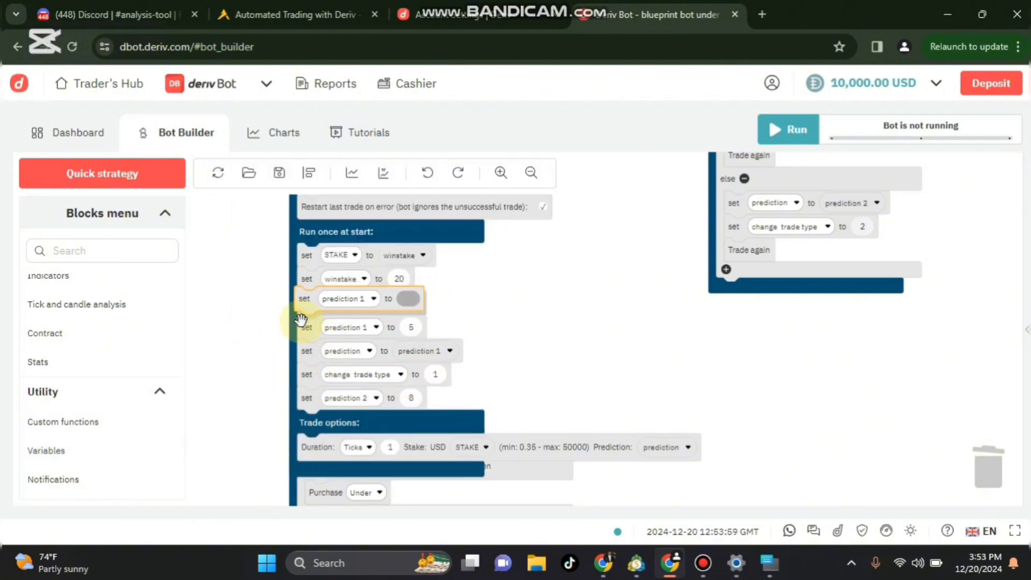
click(348, 299)
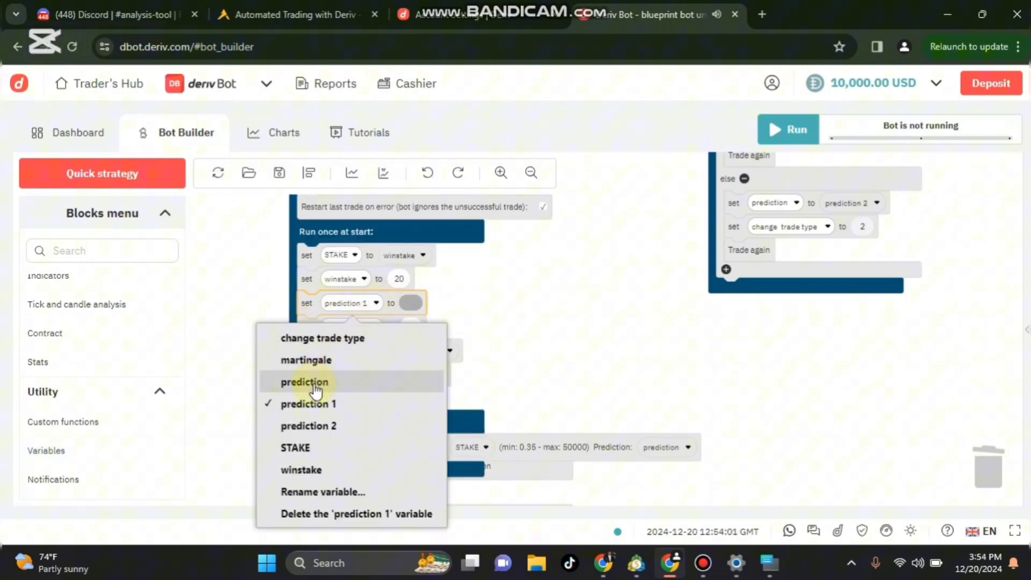
click(305, 360)
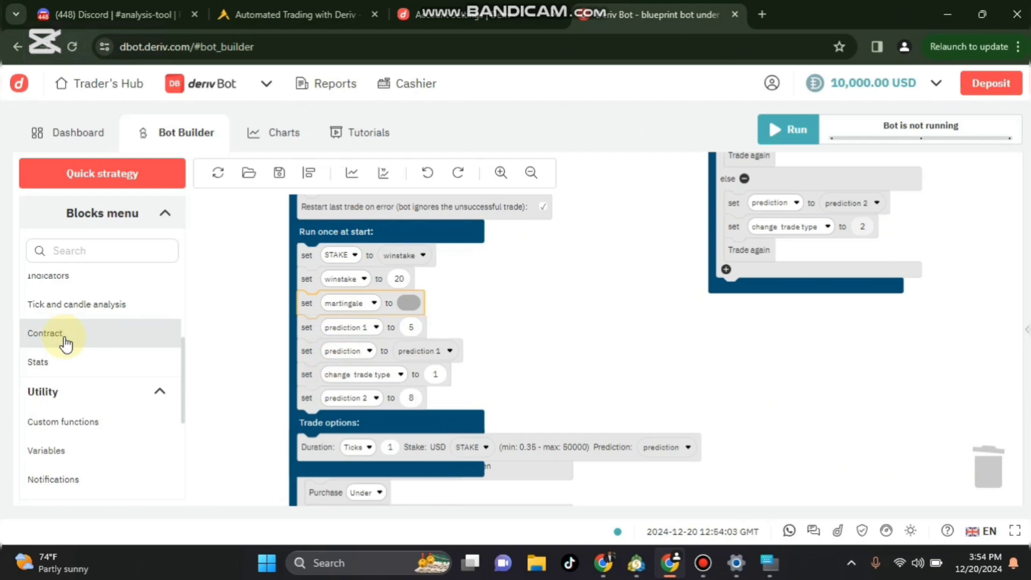
scroll(down, 3)
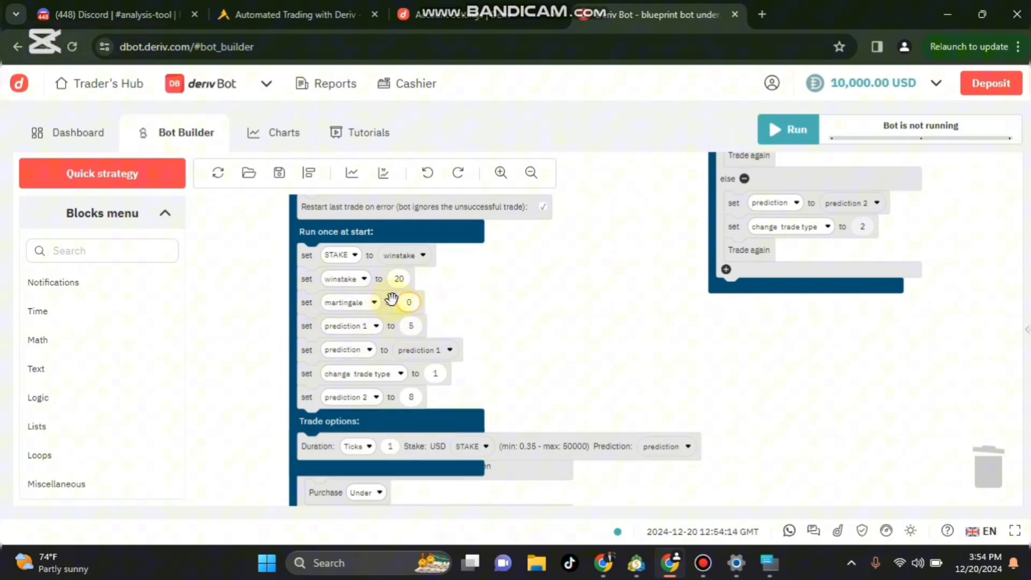
click(407, 302)
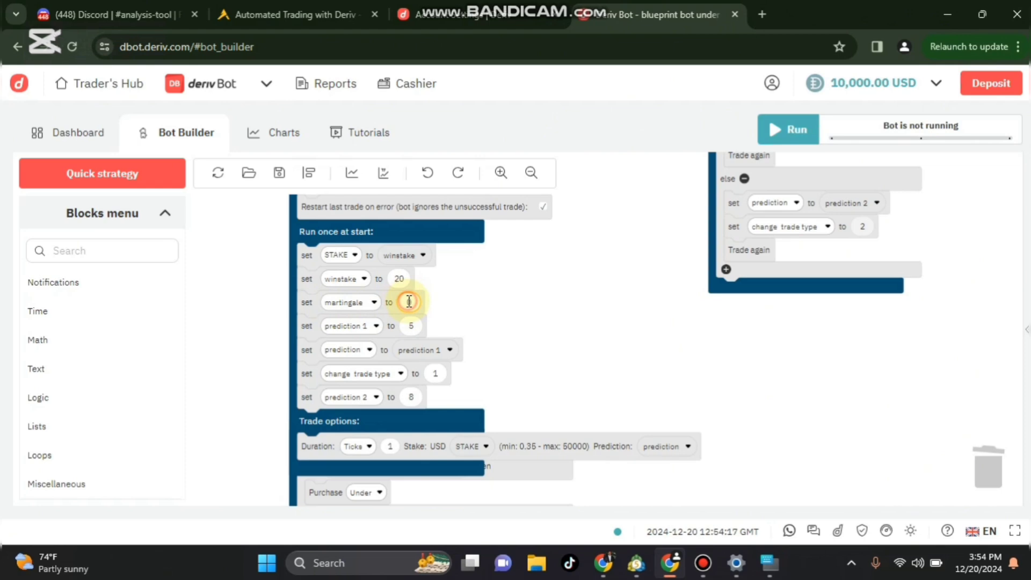
text(2)
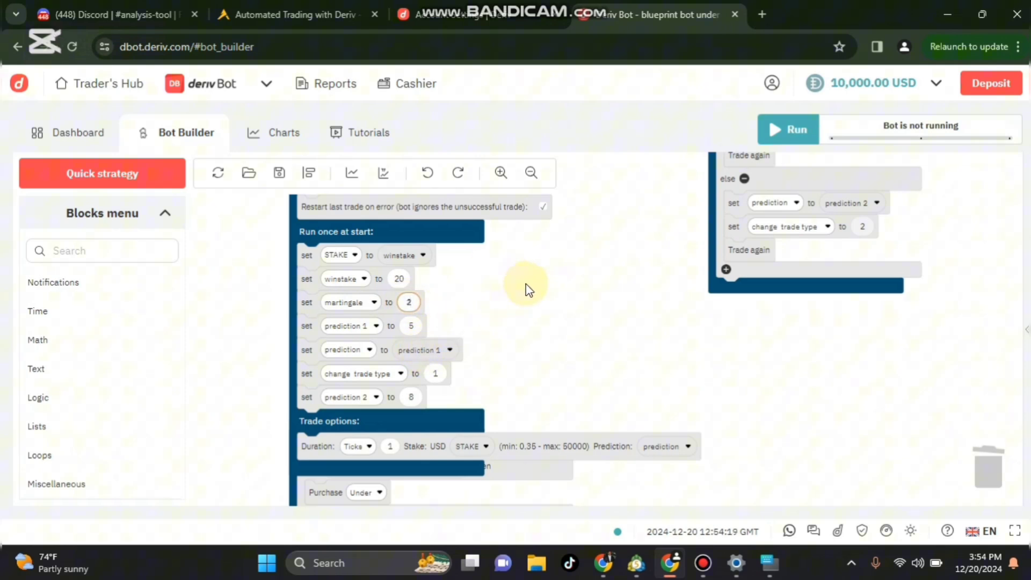
drag(527, 289, 467, 384)
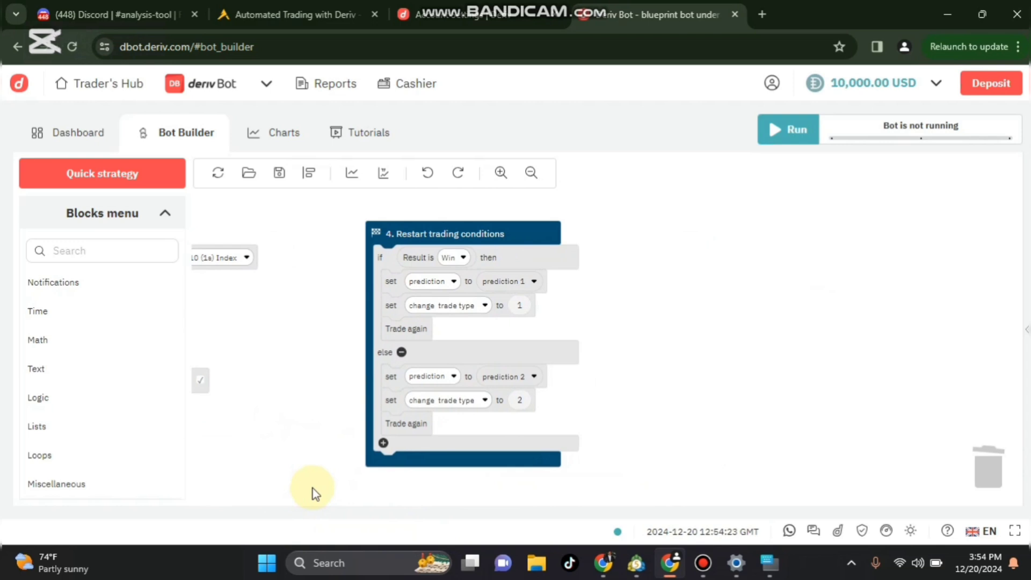
mouse_move(383, 343)
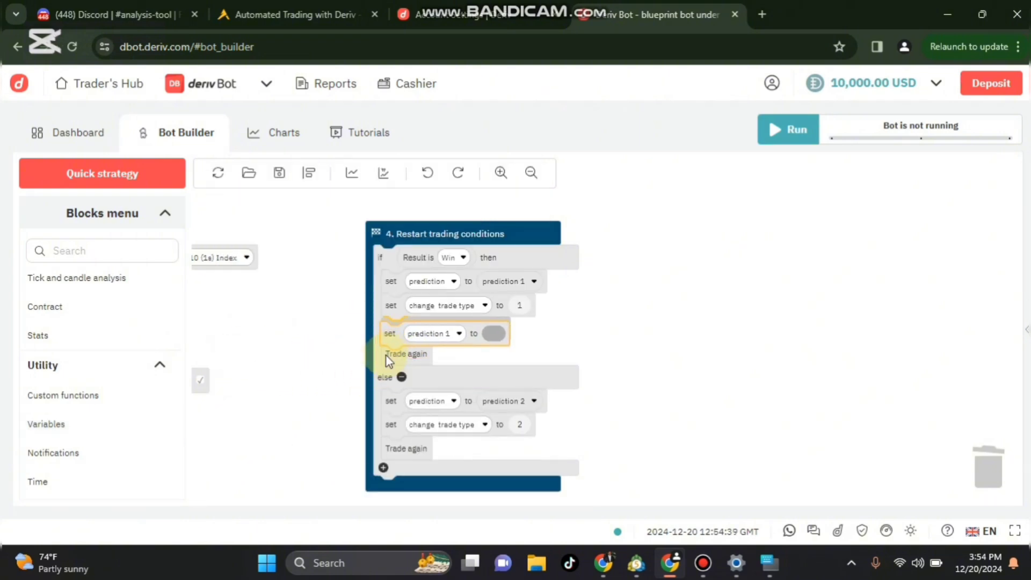
Make the Win-branch set block assign STAKE, resetting it to winstake.
click(436, 329)
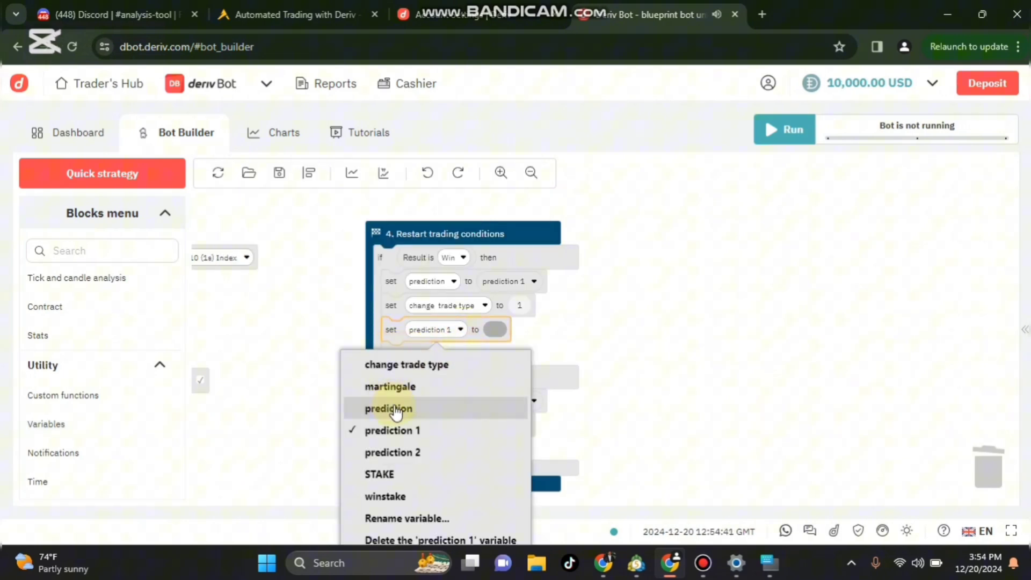
click(379, 473)
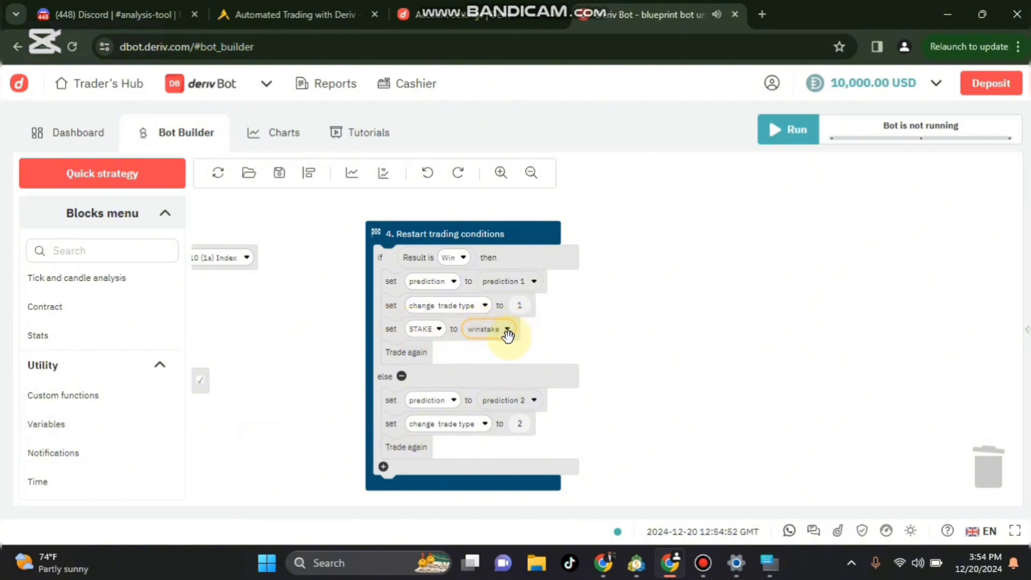
mouse_move(677, 325)
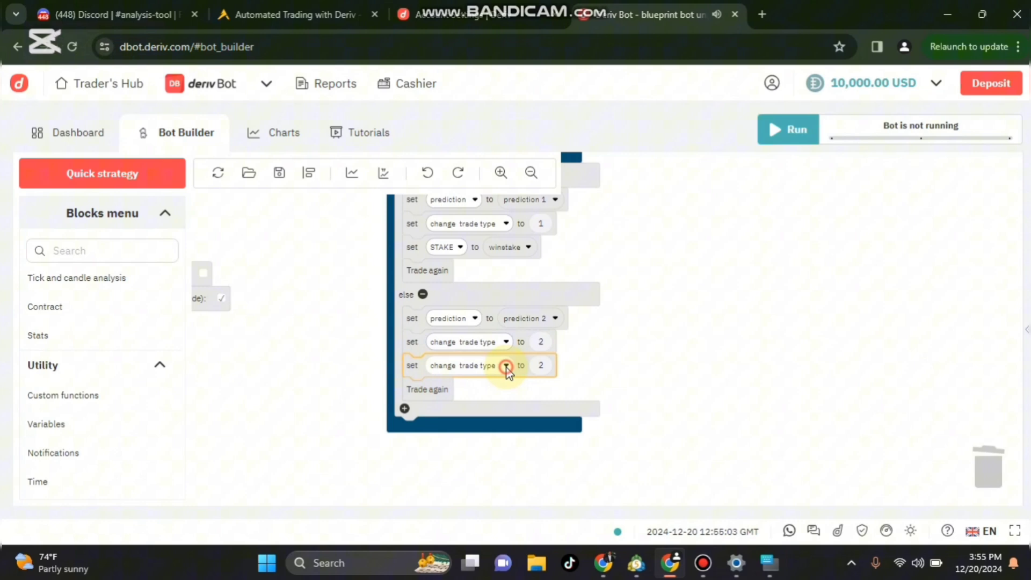
Make the else-branch block set STAKE to 2.
click(506, 365)
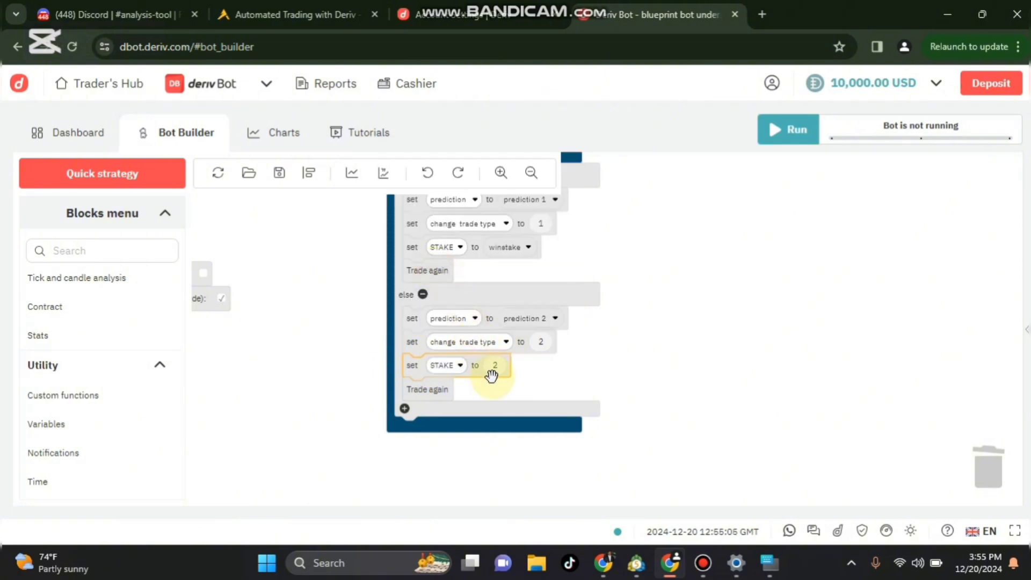
click(494, 365)
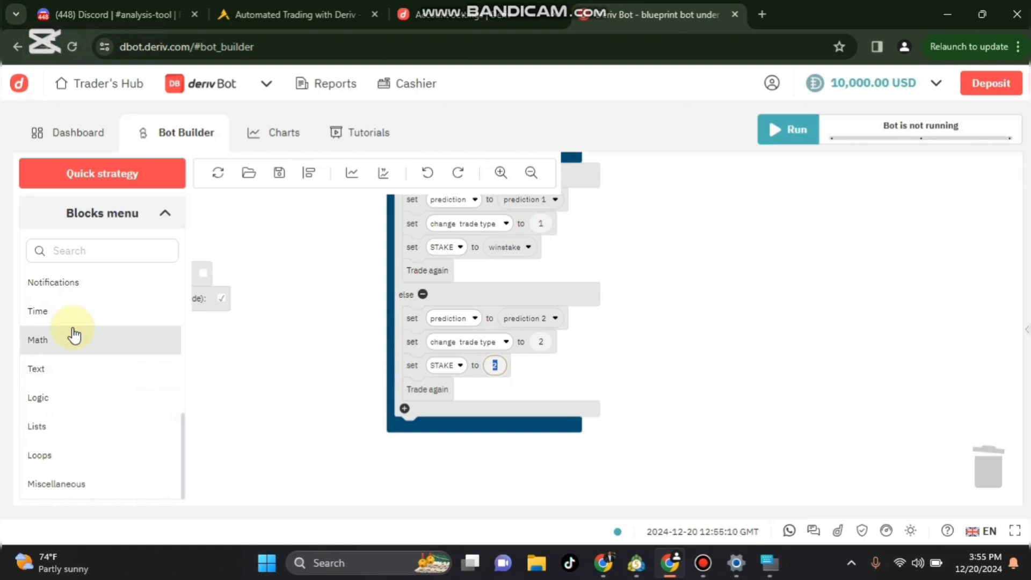
mouse_move(78, 375)
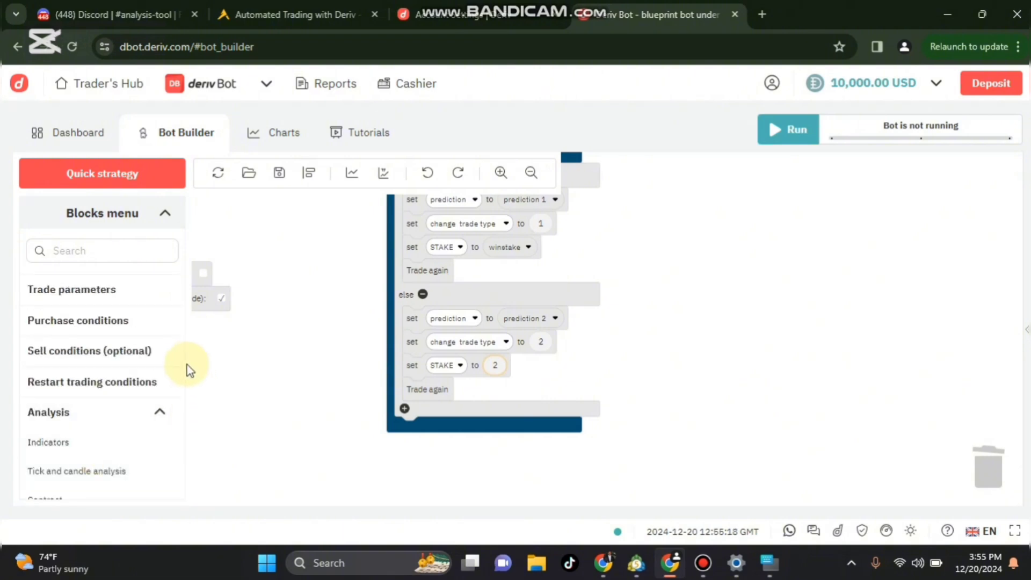
scroll(down, 3)
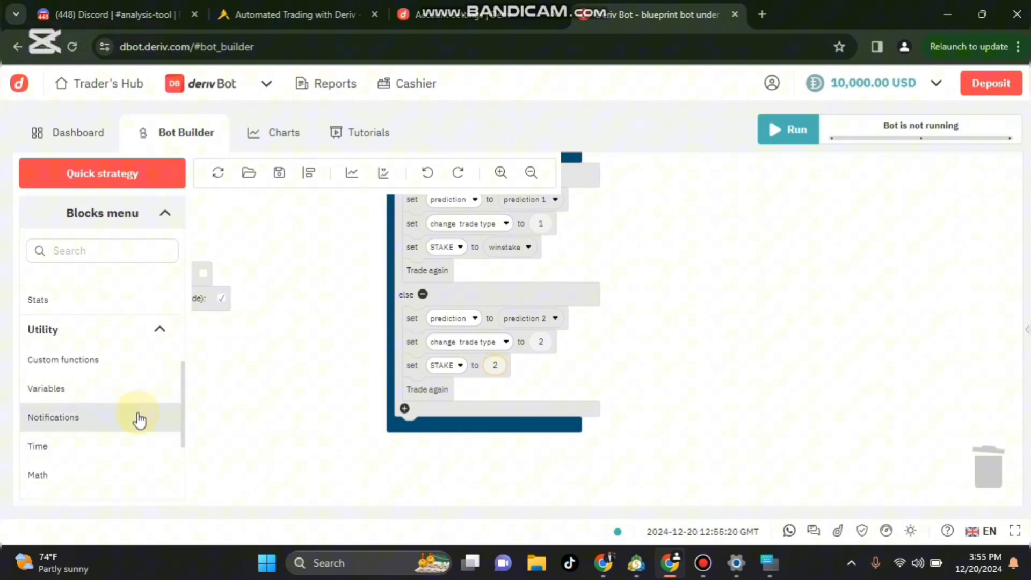
Place a loose variable getter on the canvas and point it at STAKE.
click(46, 388)
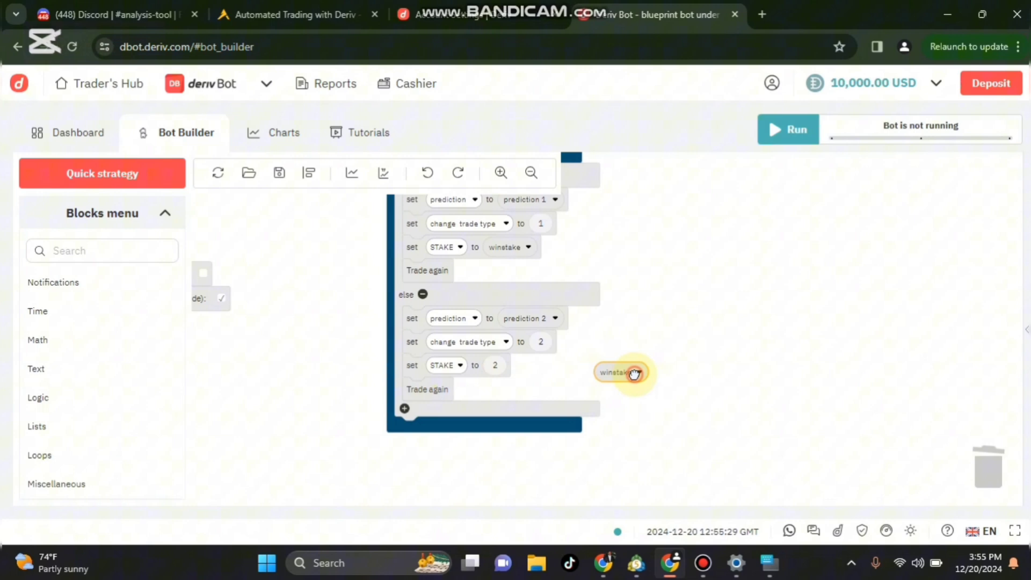
click(621, 371)
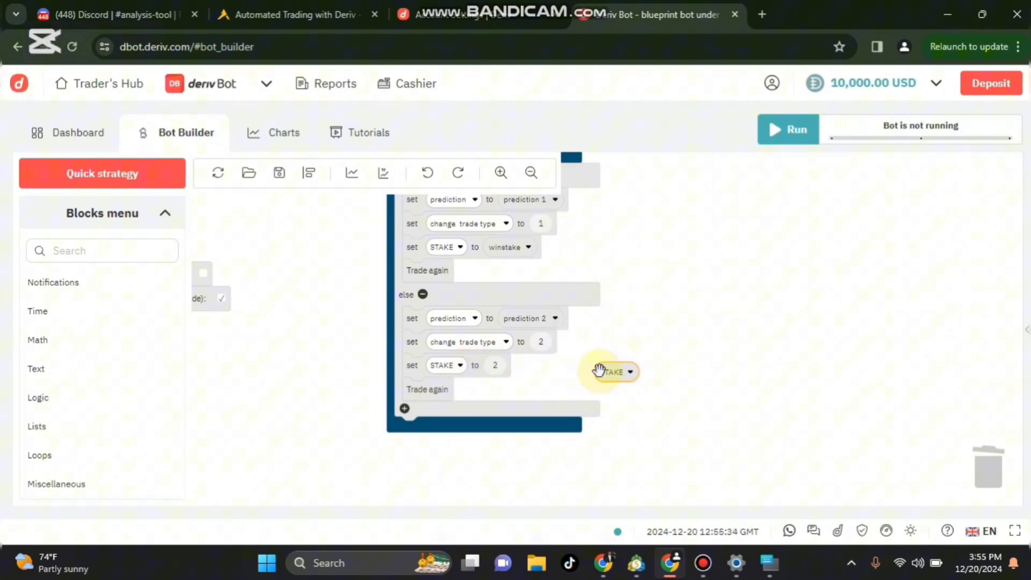
click(48, 368)
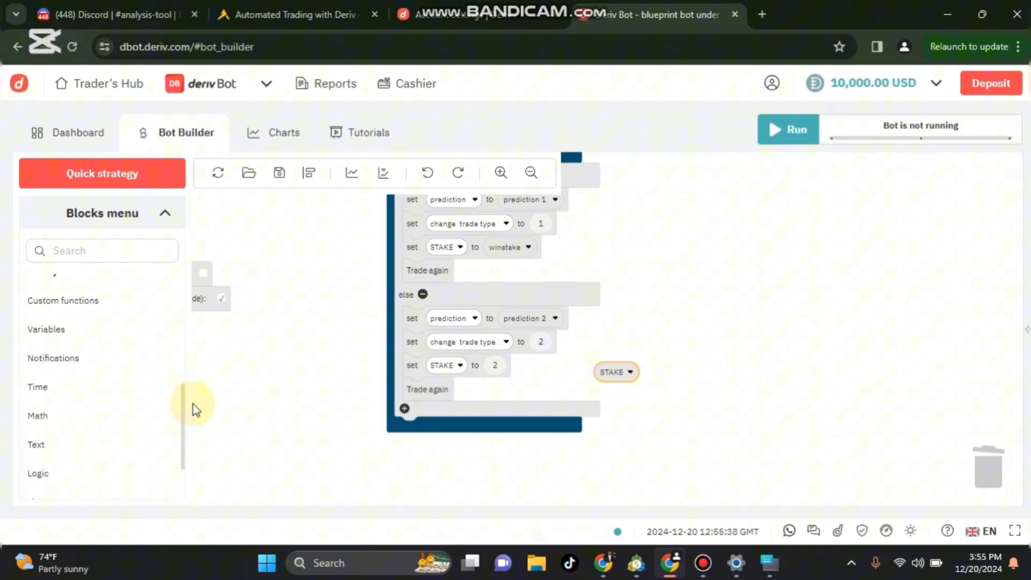
click(38, 412)
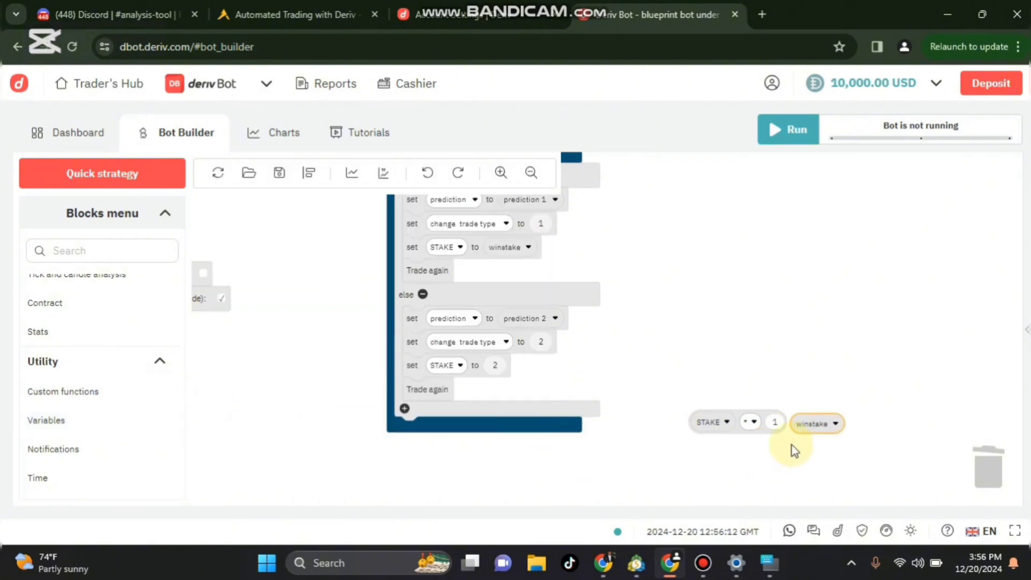
Set the else branch to STAKE × martingale by attaching the multiplication block.
click(814, 423)
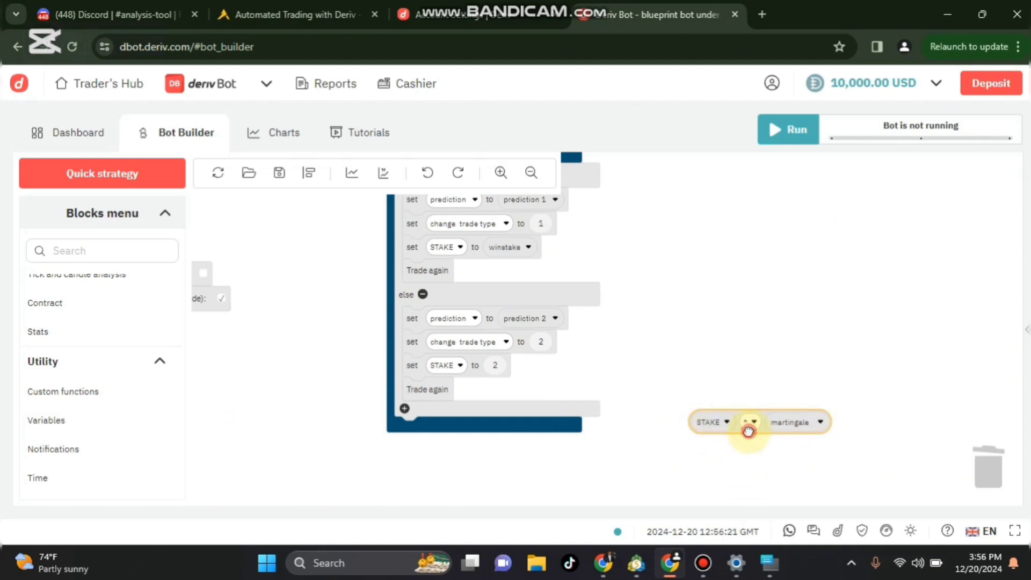
drag(748, 430, 626, 352)
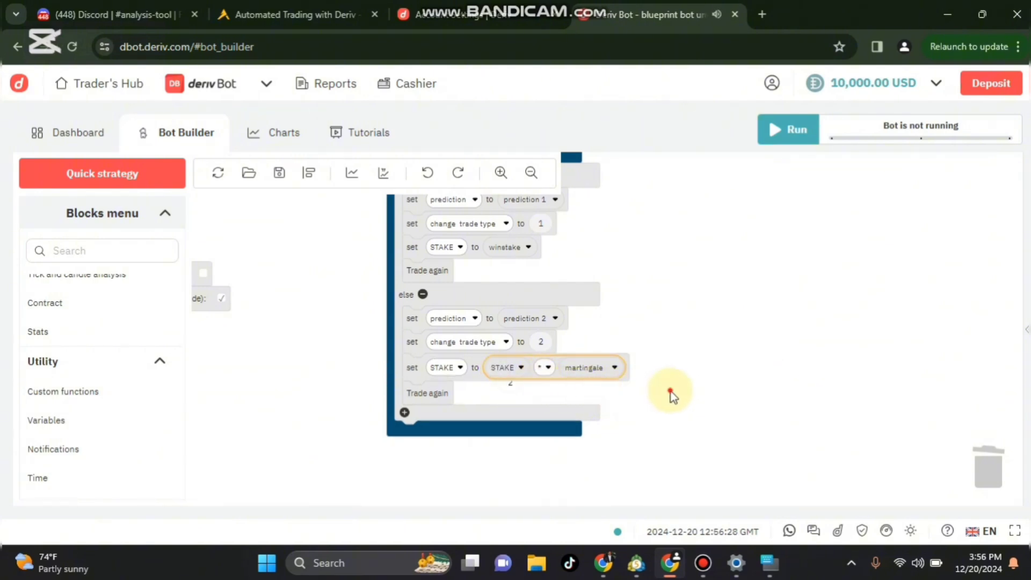
drag(670, 391, 544, 385)
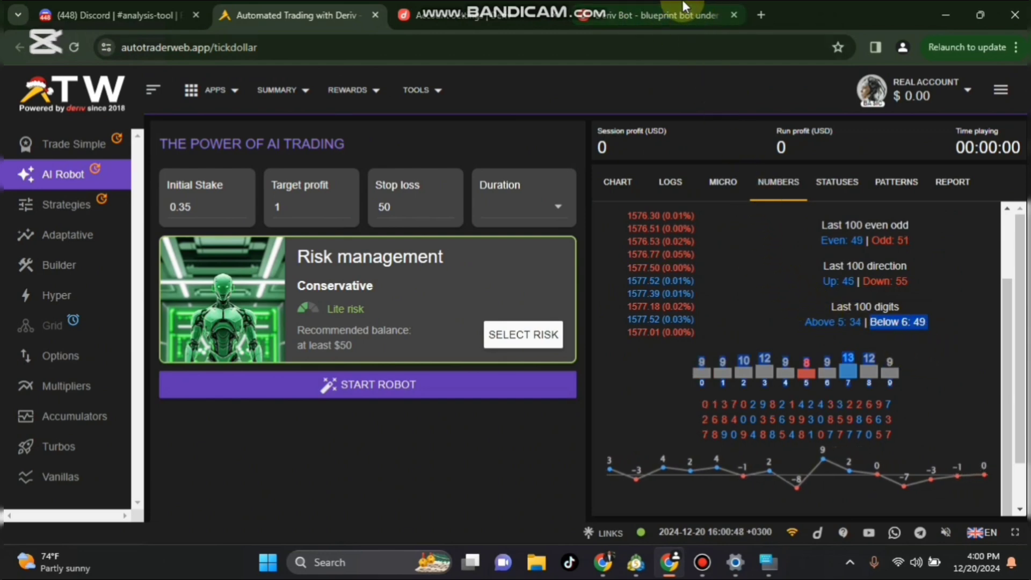
Return from AutoTraderWeb to the Deriv Bot builder tab.
click(657, 14)
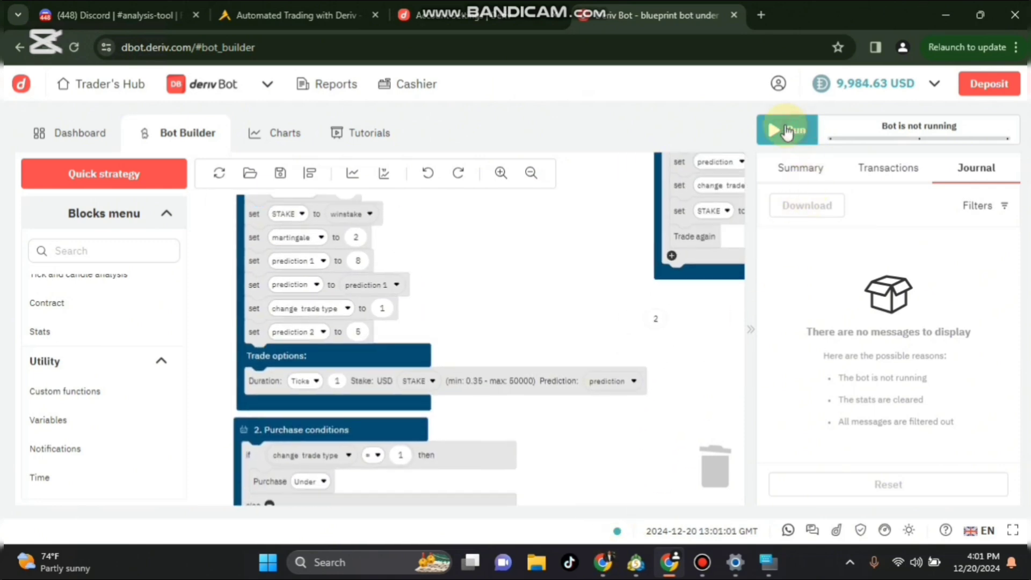
Run the bot on the demo account, then return to the Deriv Bot builder tab.
click(786, 130)
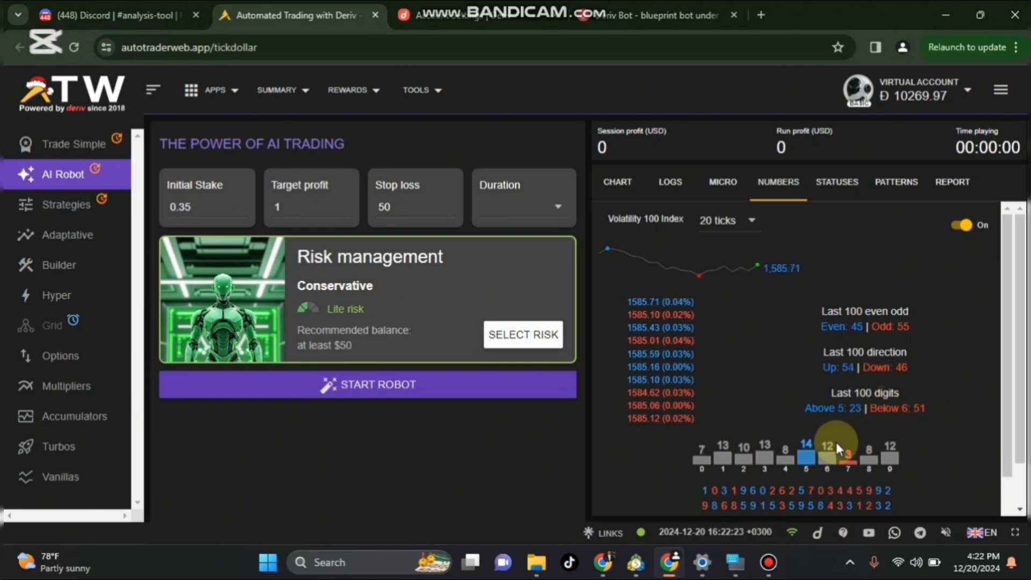
click(667, 14)
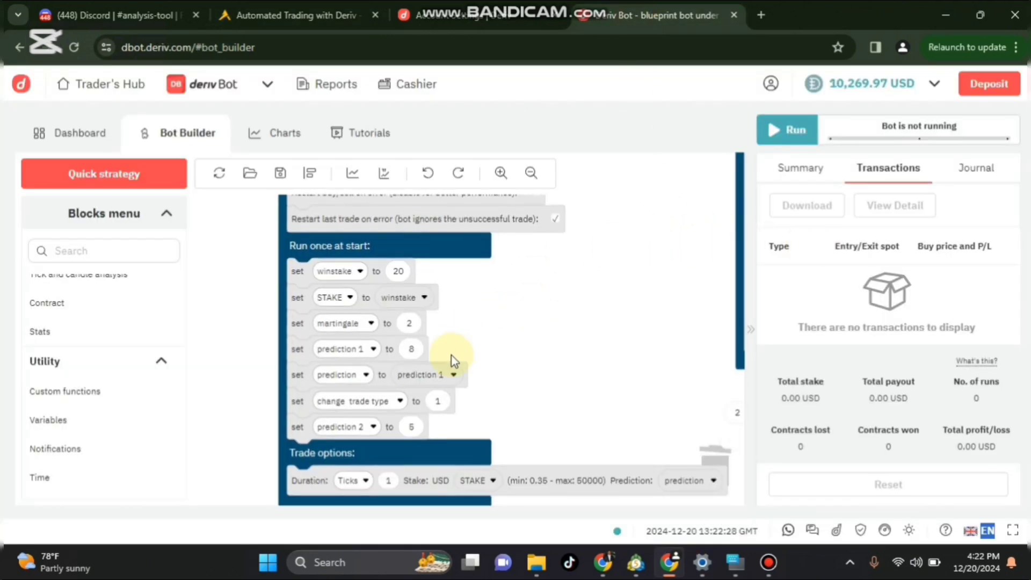
mouse_move(555, 365)
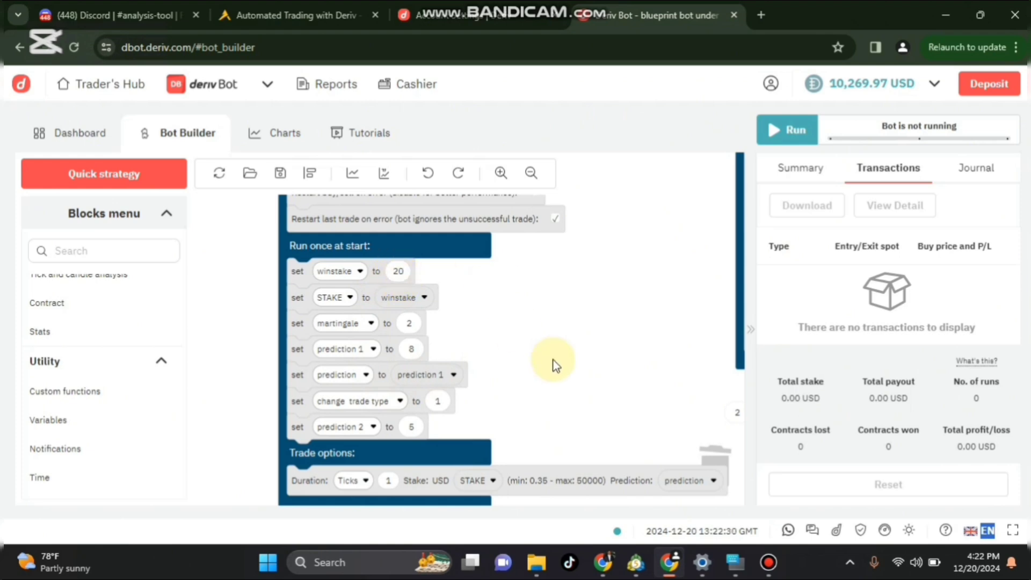
Start the bot again so it buys a new contract, balance dropping to 10,249.97 USD.
scroll(down, 3)
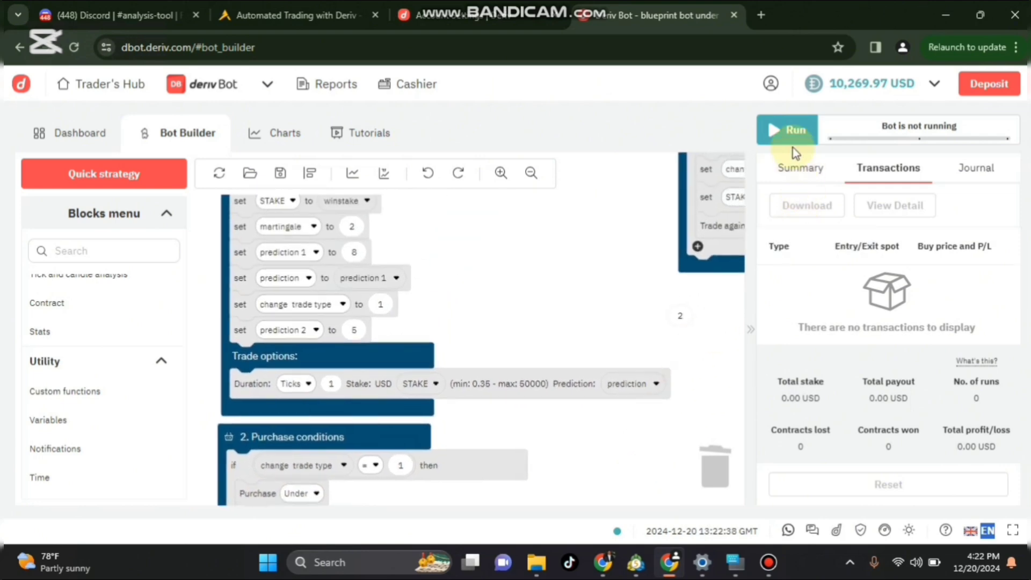
click(787, 130)
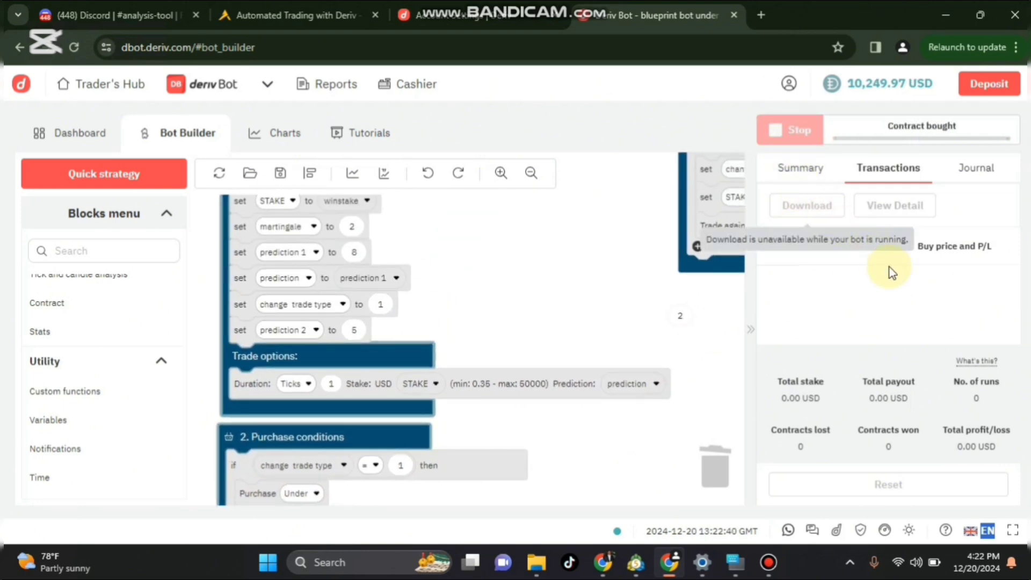